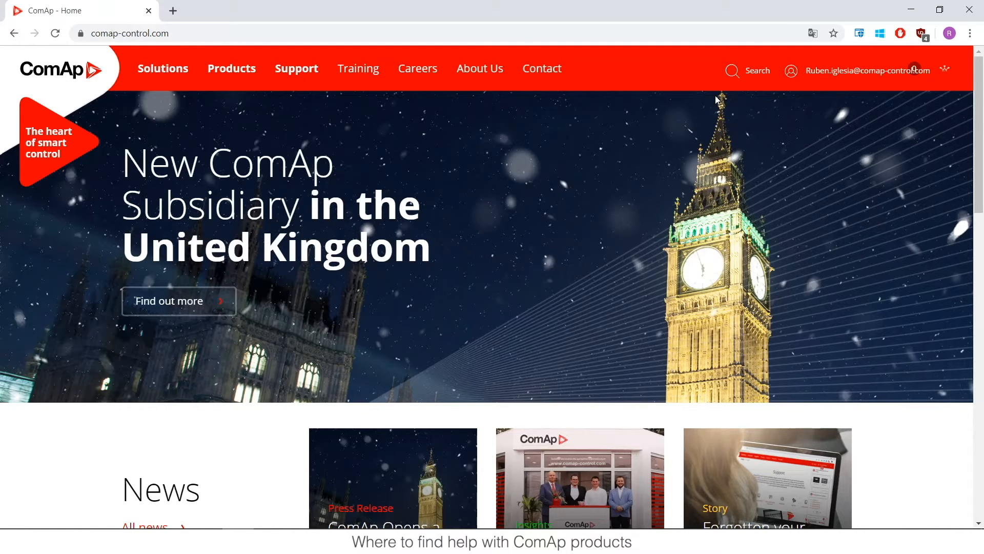
mouse_move(358, 68)
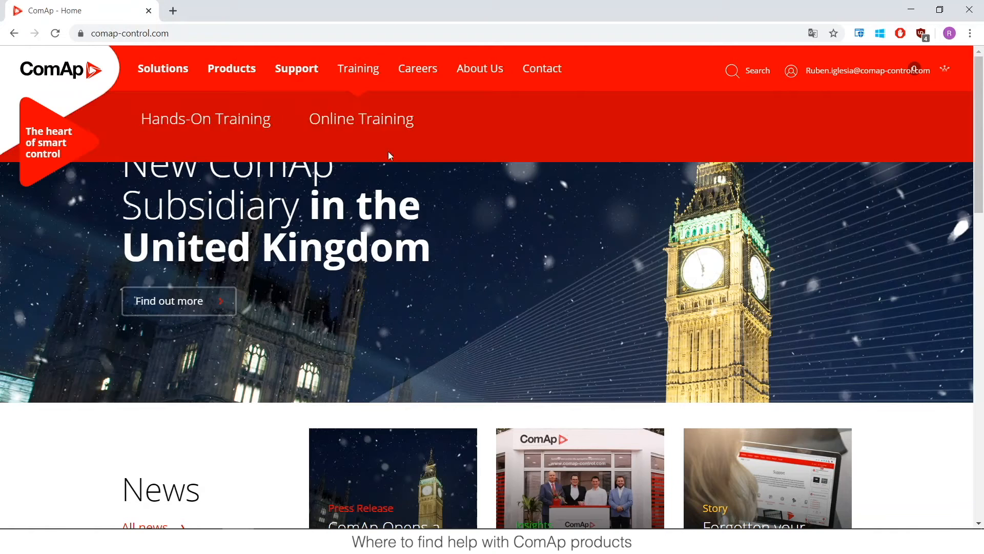
mouse_move(332, 81)
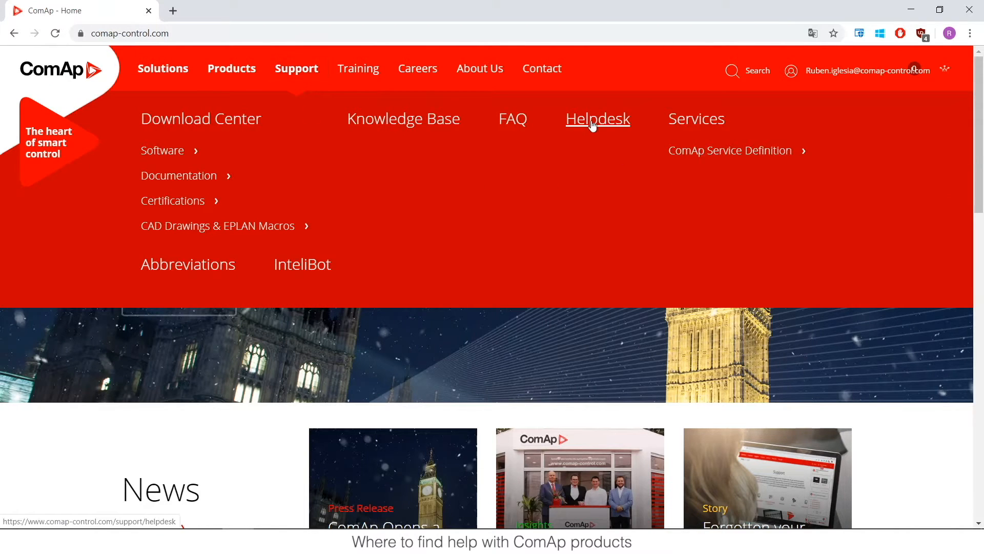
Step: Open the Helpdesk page from the Support menu on the ComAp home page
left_click(592, 122)
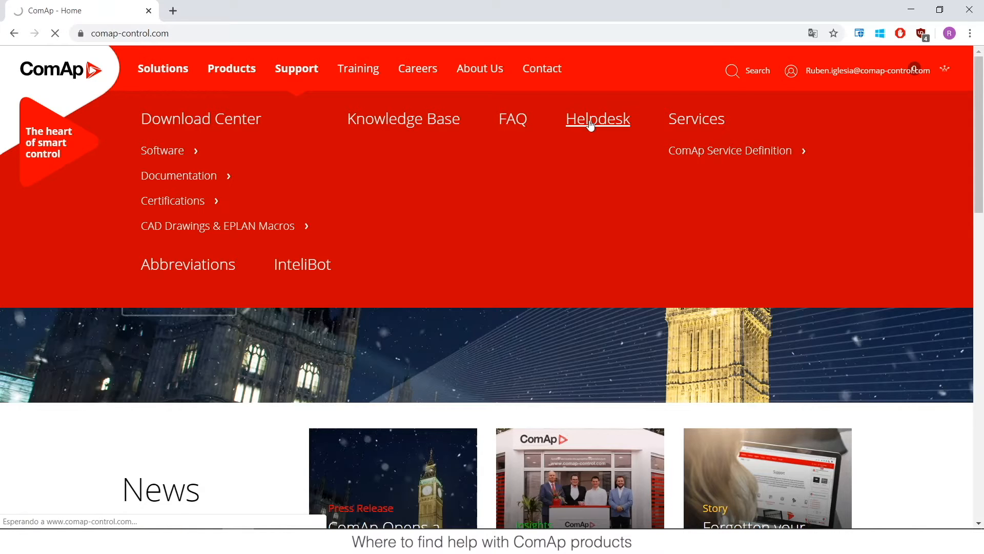
left_click(598, 118)
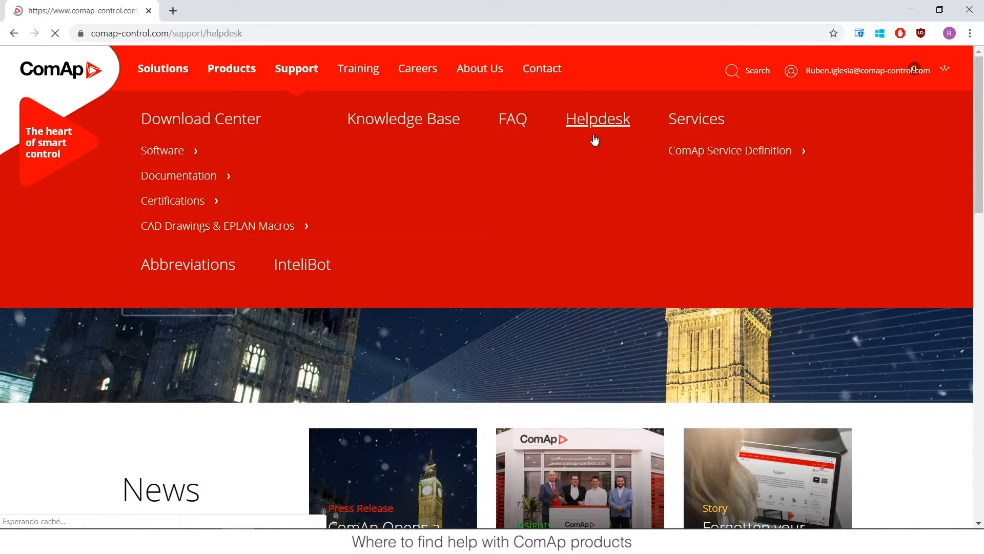
left_click(597, 118)
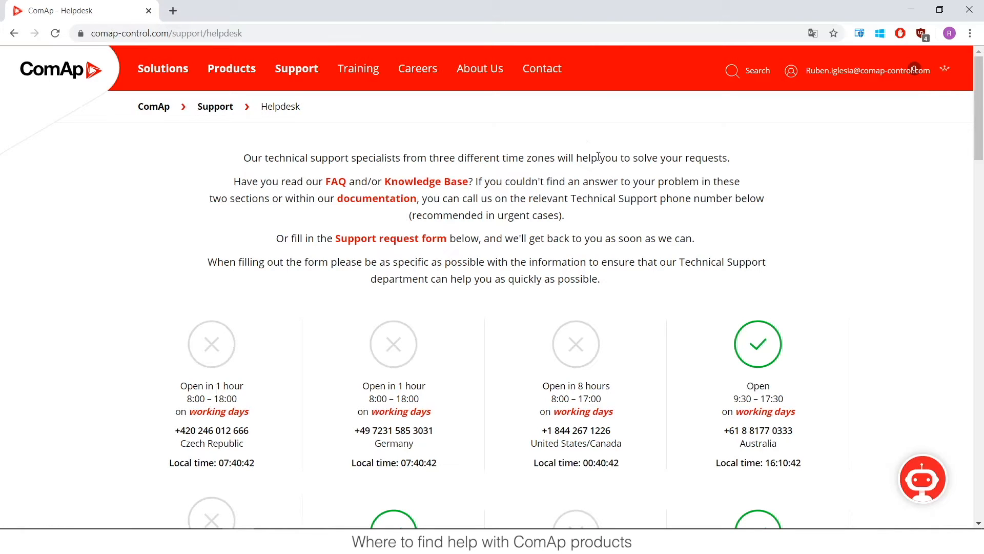
scroll("down", 3)
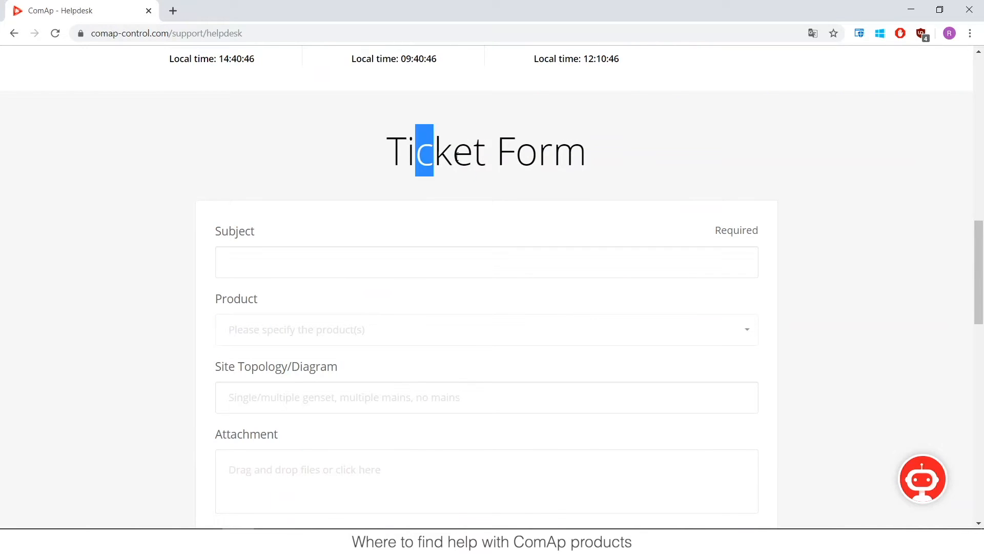
scroll("down", 3)
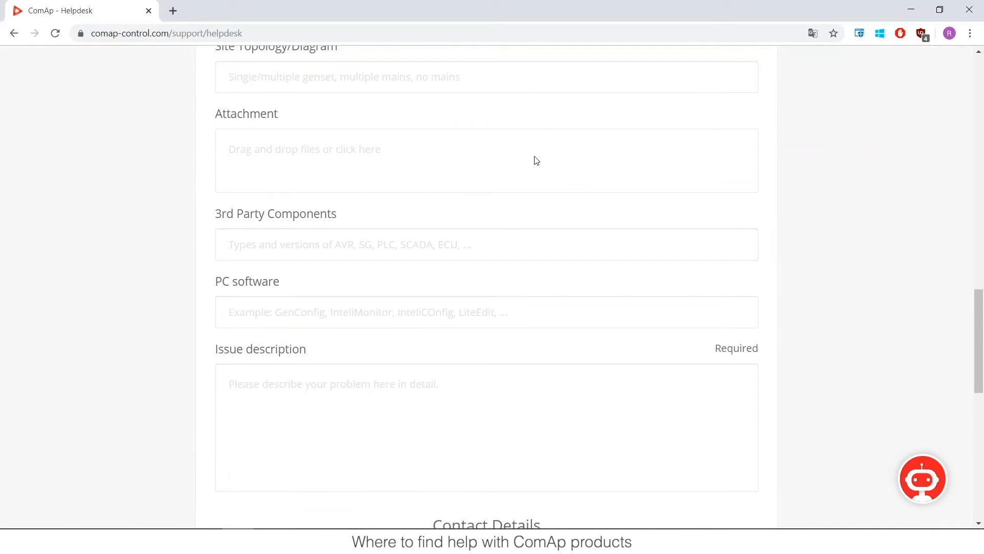
scroll("down", 3)
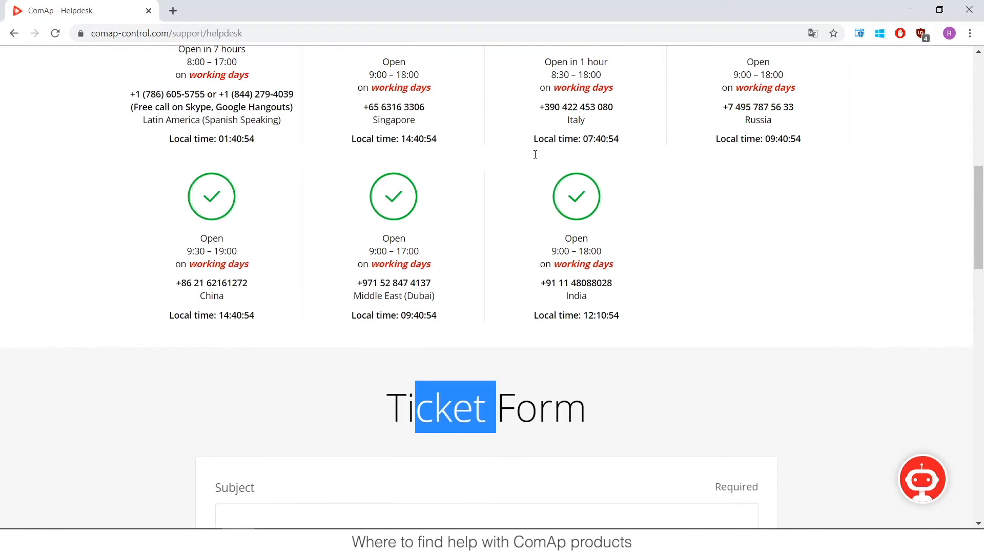
mouse_move(536, 158)
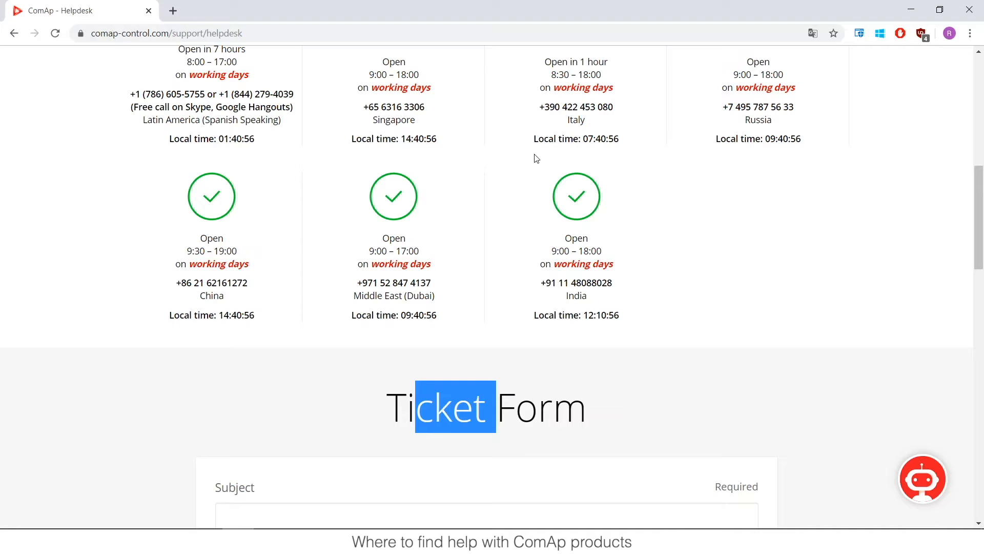
scroll("up", 3)
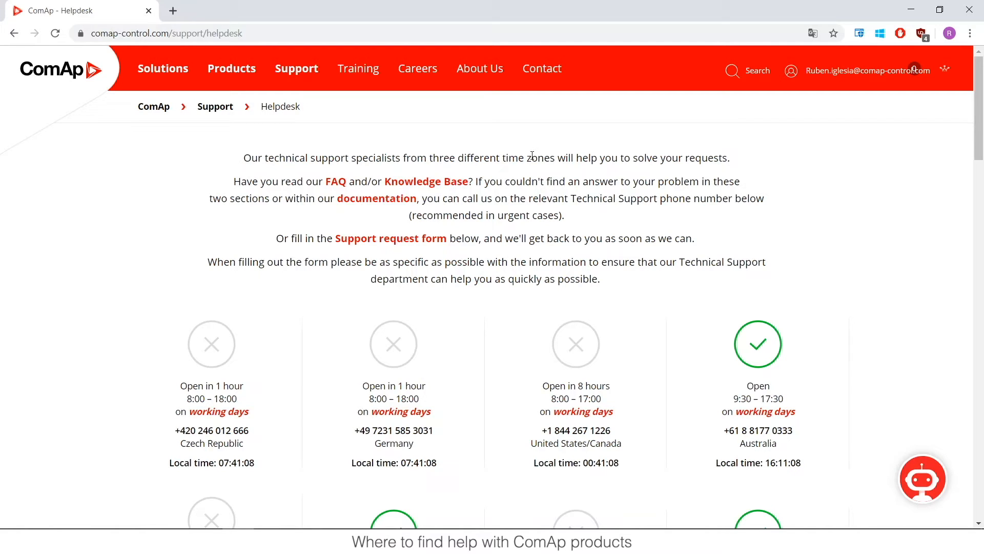
mouse_move(426, 137)
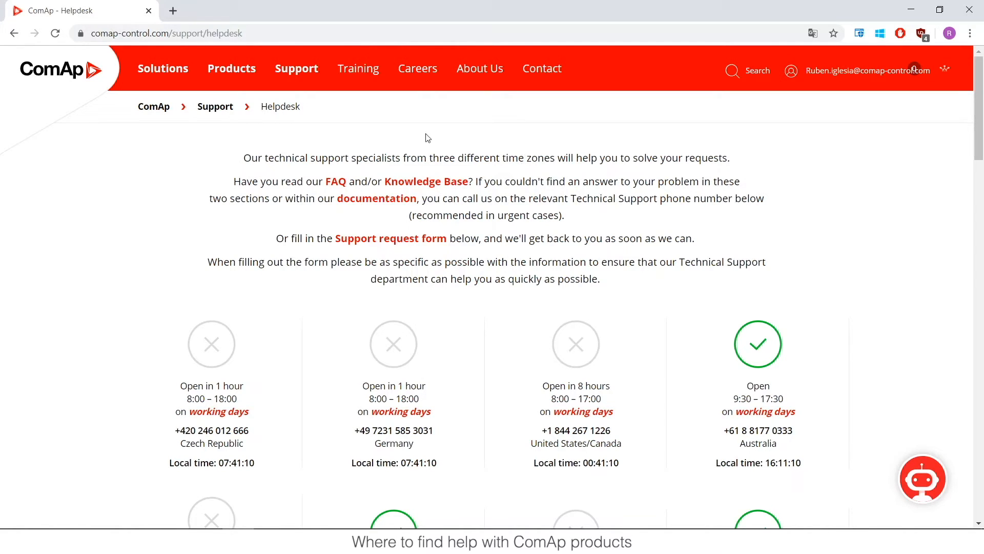
mouse_move(412, 134)
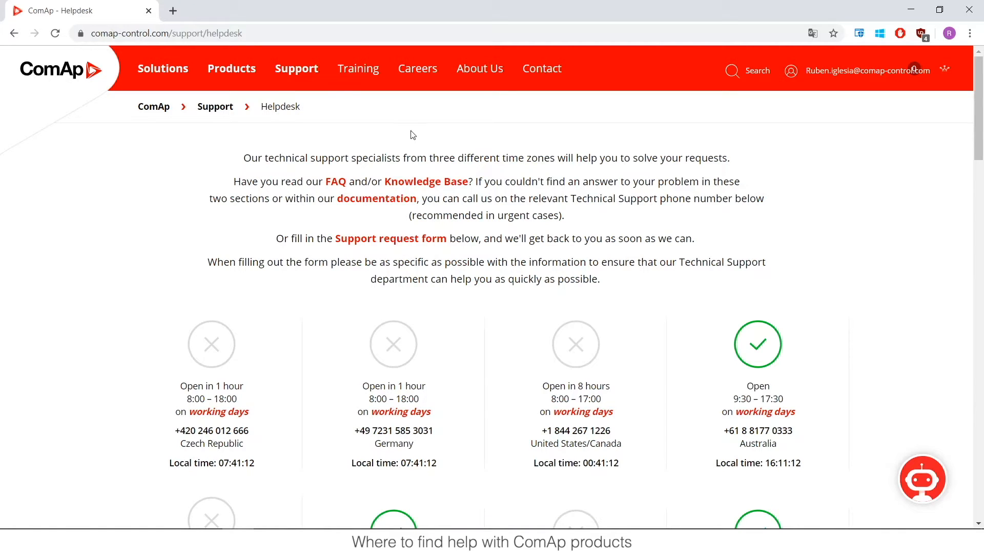
Step: Navigate Paralleling gen-set controllers > InteliGen to the InteliGen GSC product page
left_click(232, 68)
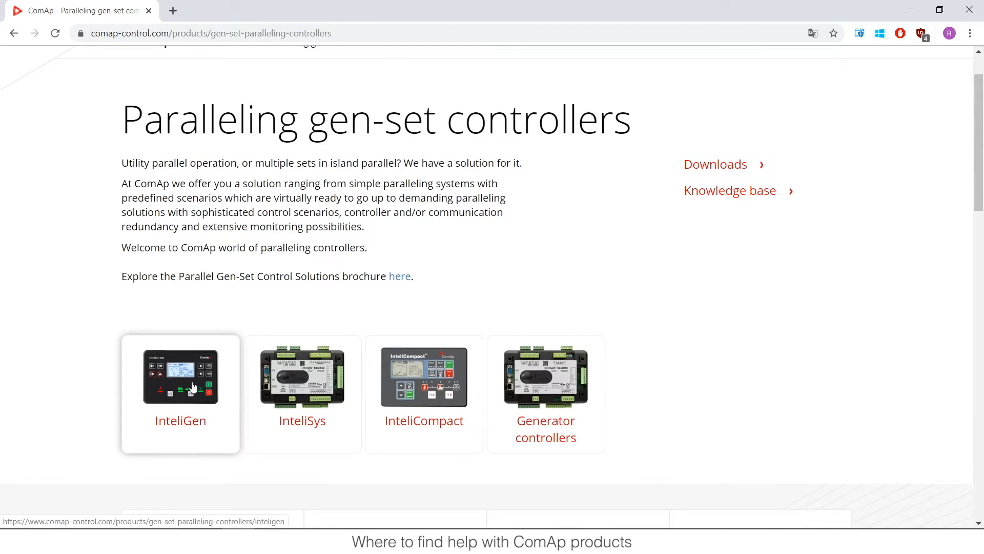
left_click(193, 388)
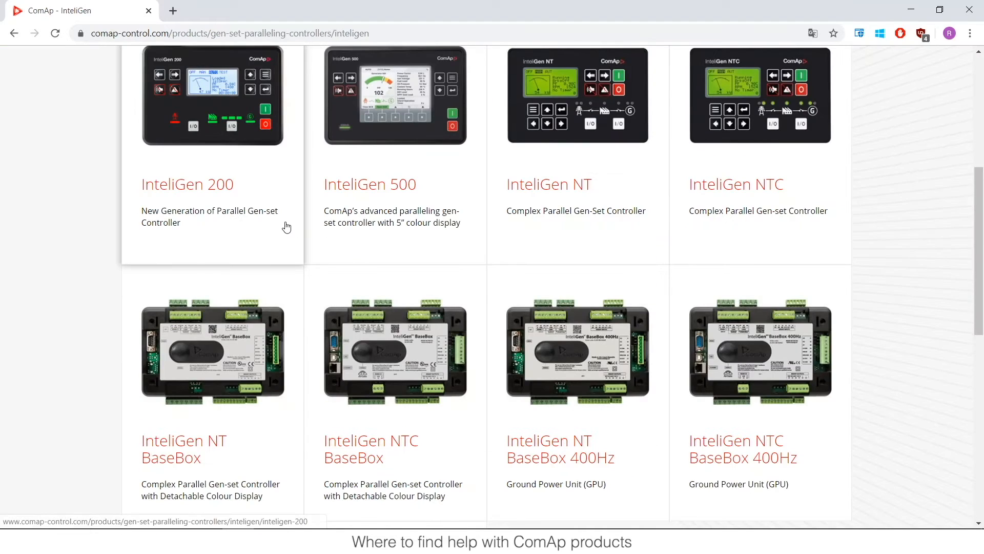
scroll("down", 3)
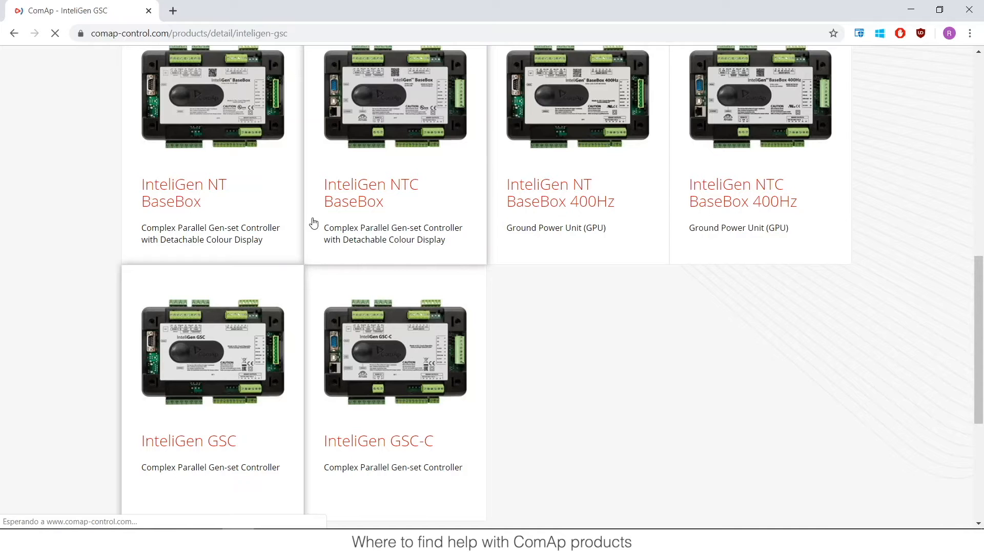
left_click(189, 441)
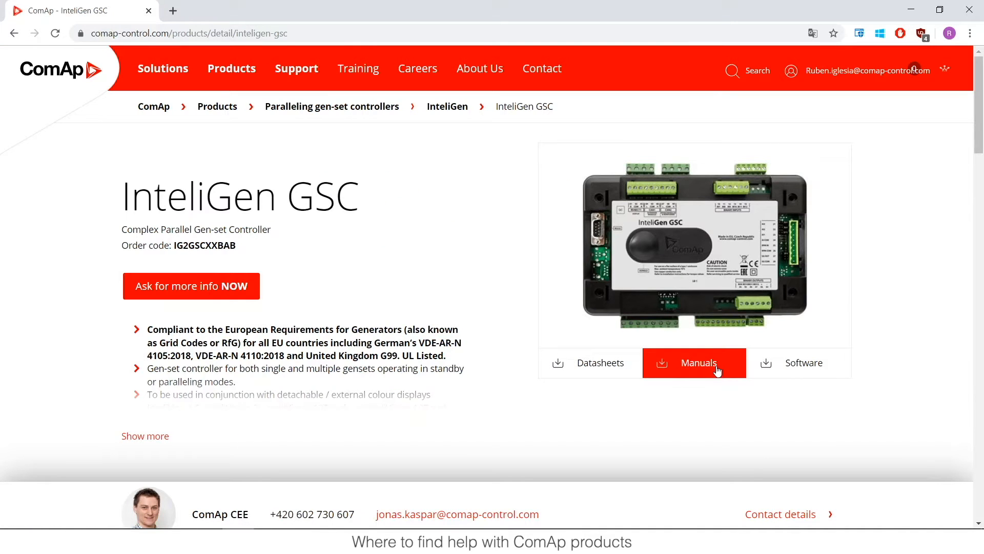
Step: Jump to the InteliGen GSC Manuals section listing the guide PDFs
left_click(698, 363)
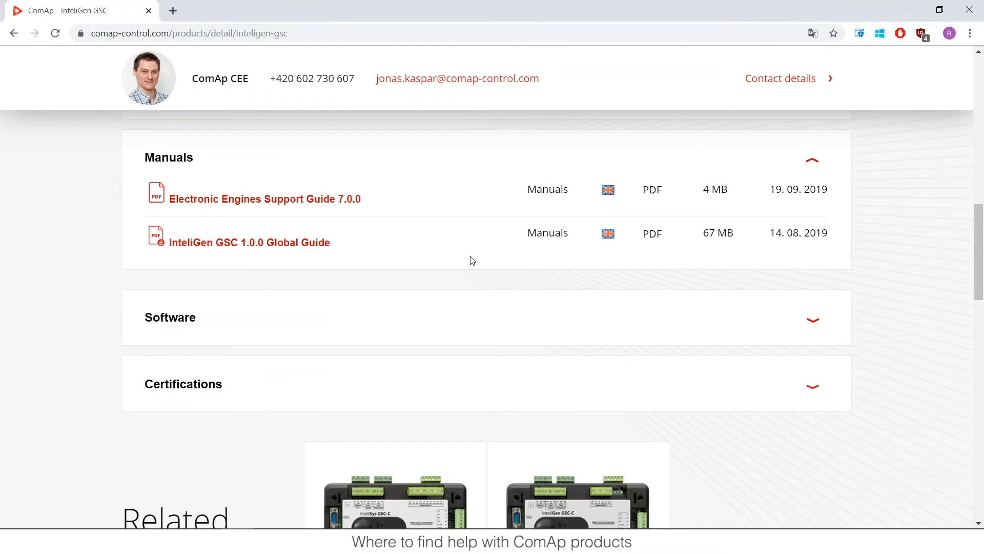
mouse_move(292, 253)
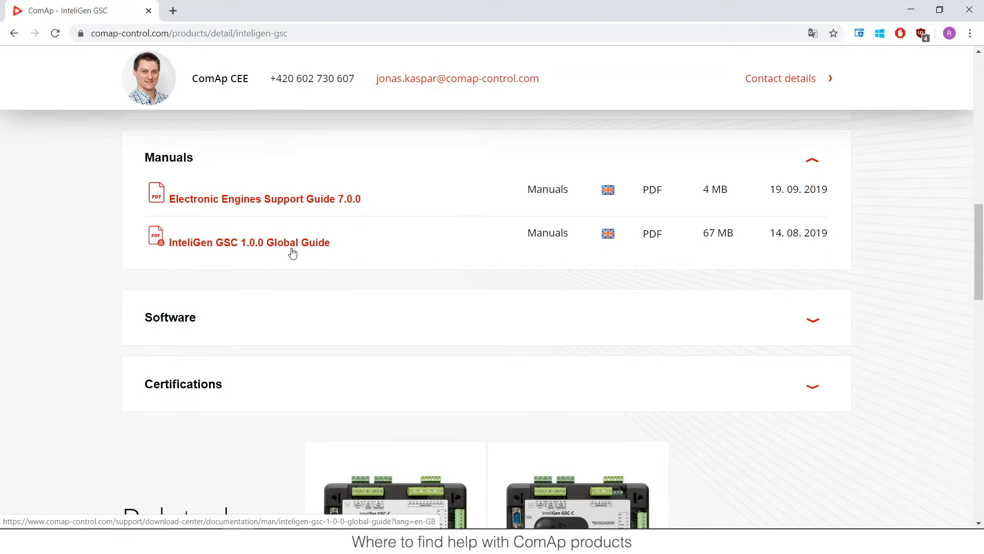
mouse_move(445, 252)
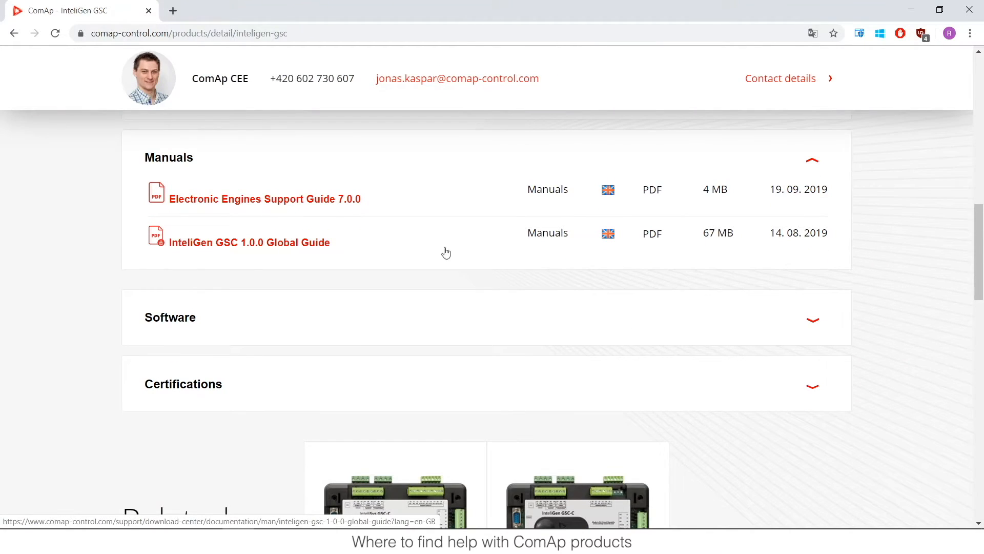
mouse_move(713, 237)
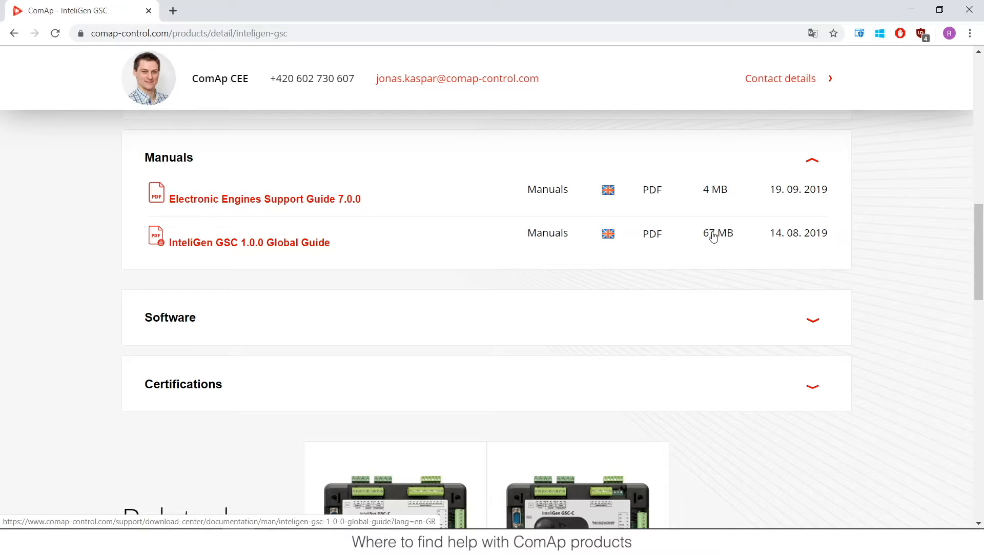
mouse_move(366, 247)
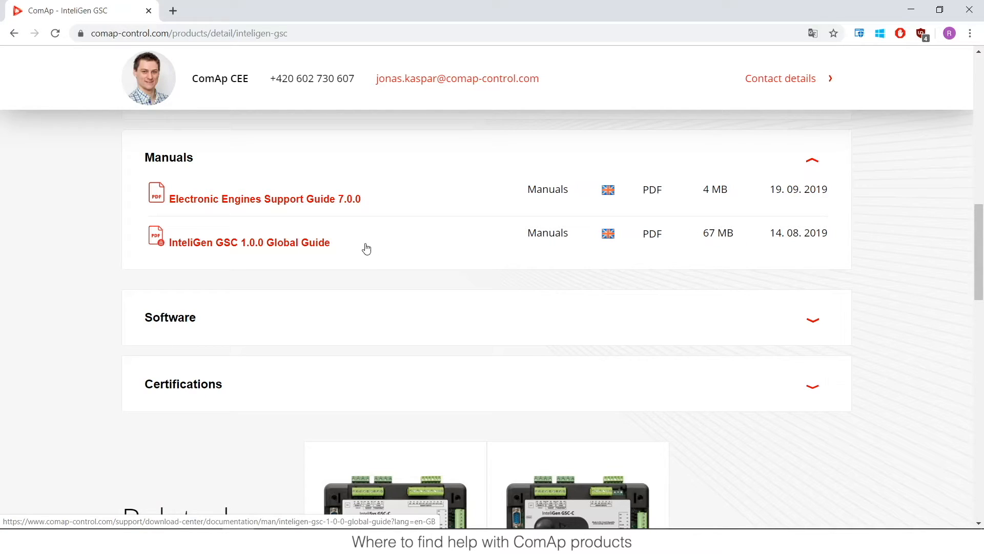
mouse_move(394, 237)
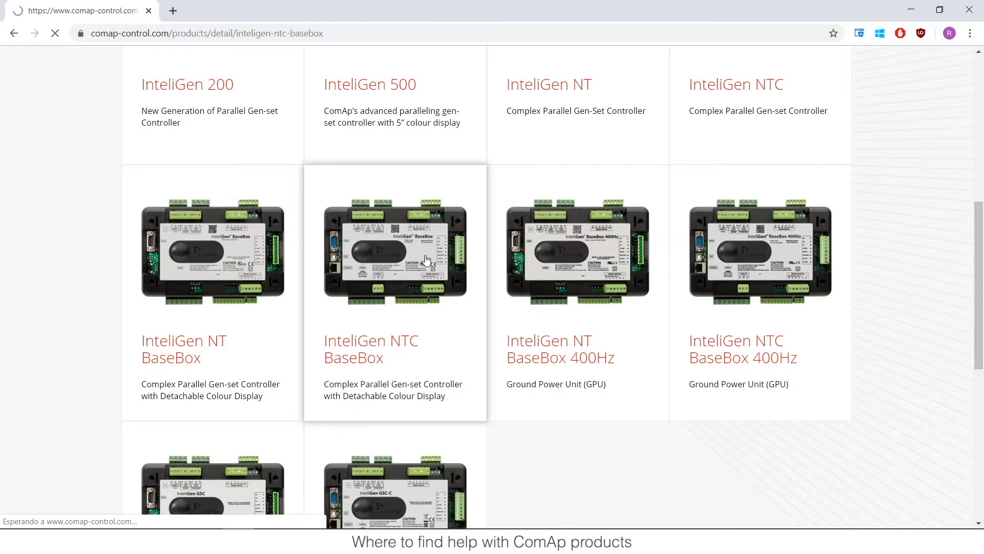
Step: Open the InteliGen NTC BaseBox page and scroll down to its Downloads Manuals list
left_click(372, 348)
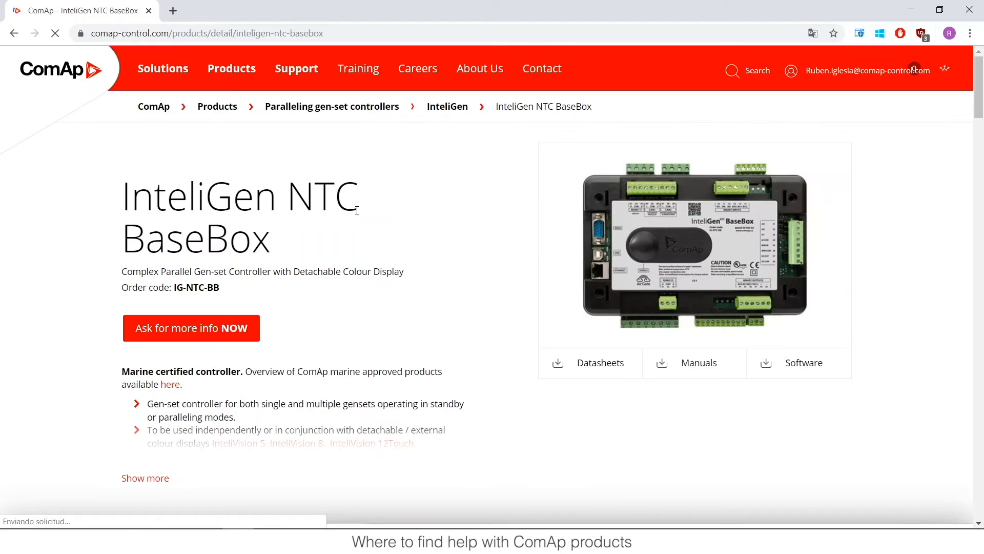
scroll("down", 3)
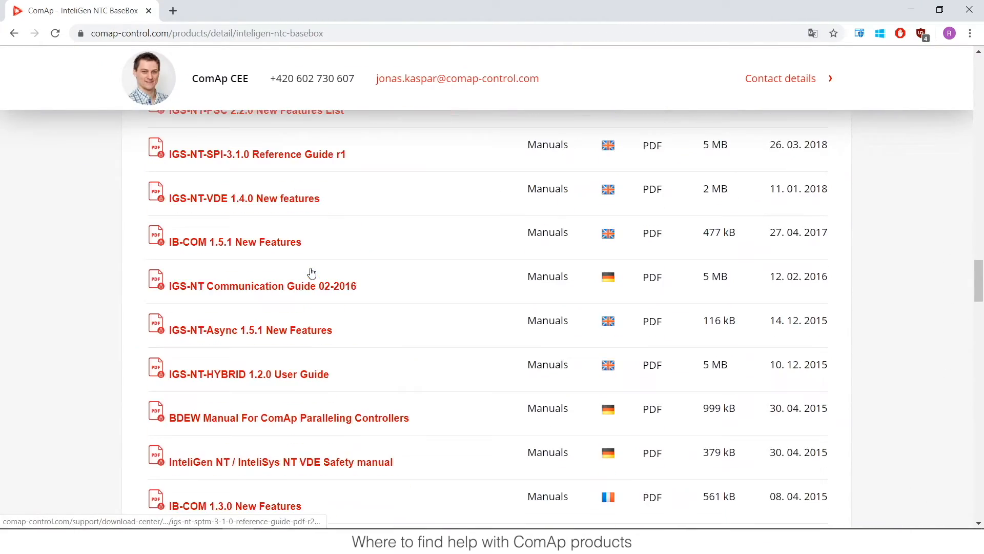
scroll("down", 3)
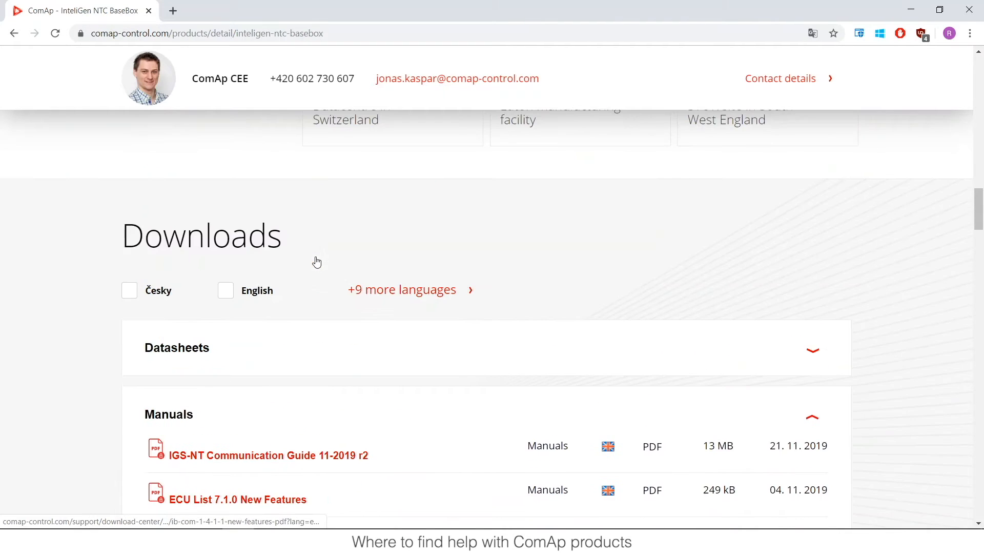
scroll("down", 3)
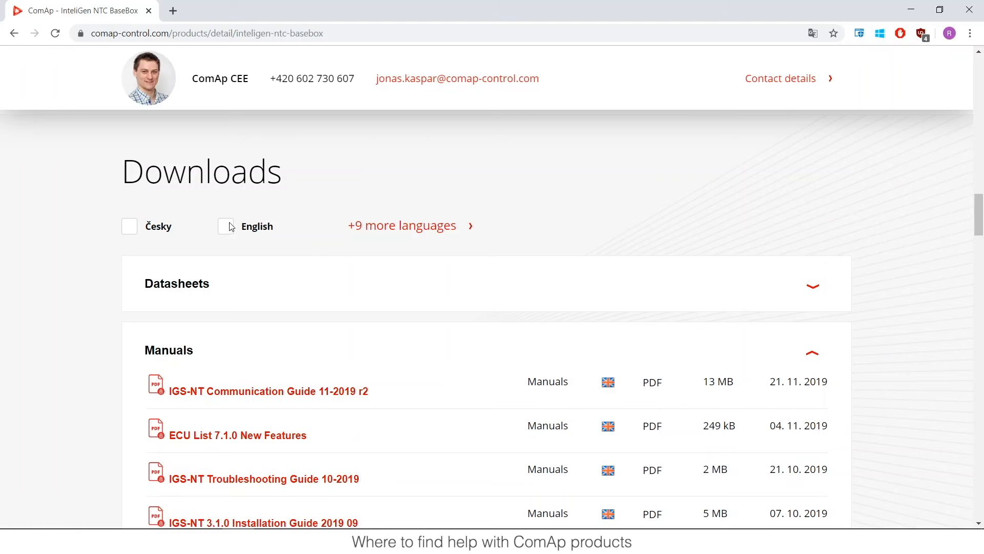
Step: Filter downloads to English and browse the Manuals down to the IB-COM firmware procedure
left_click(225, 226)
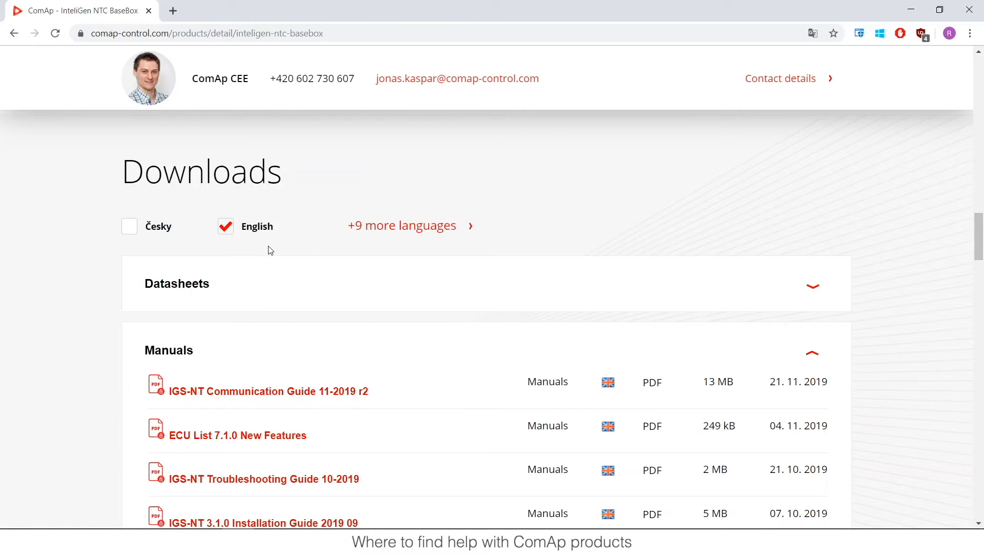
scroll("down", 3)
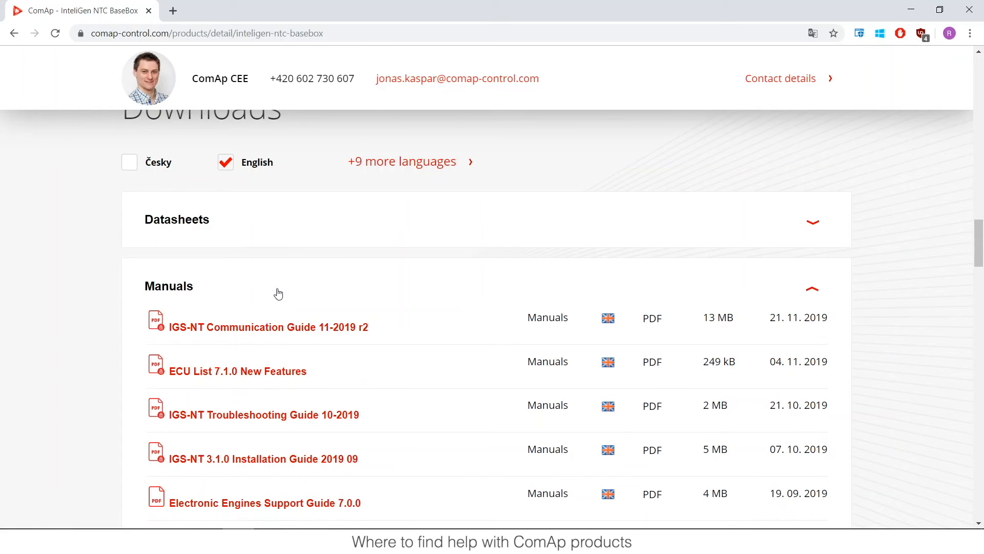
mouse_move(258, 299)
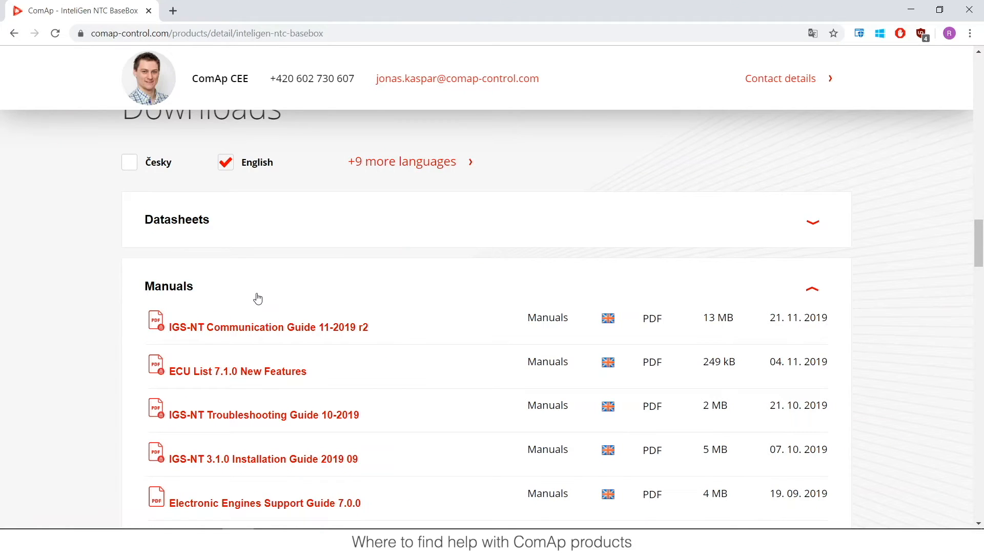
scroll("down", 3)
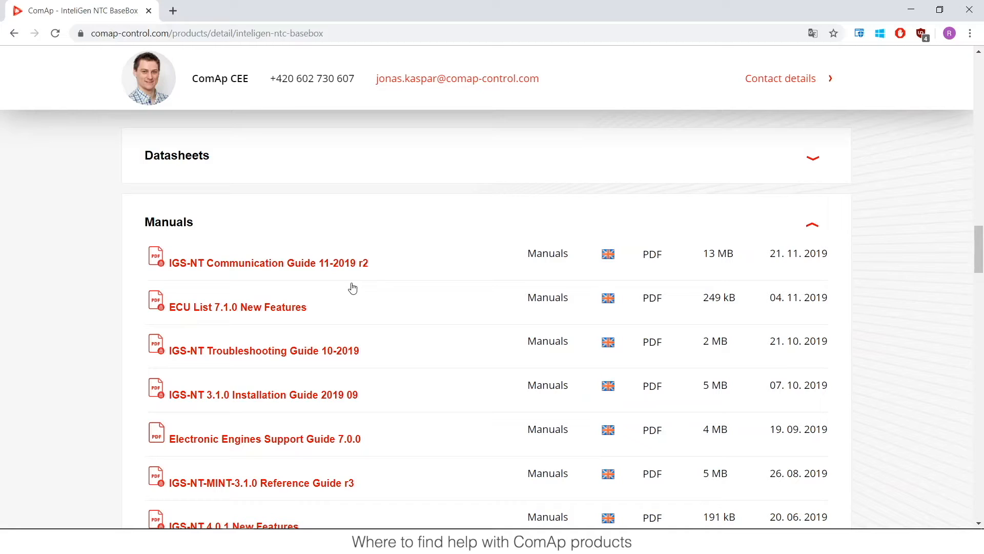
mouse_move(149, 219)
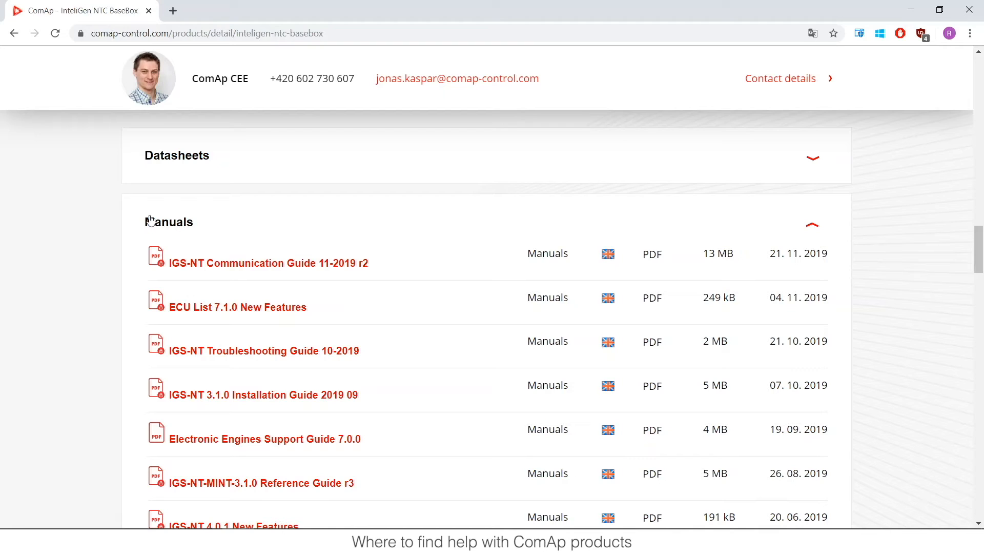
mouse_move(280, 374)
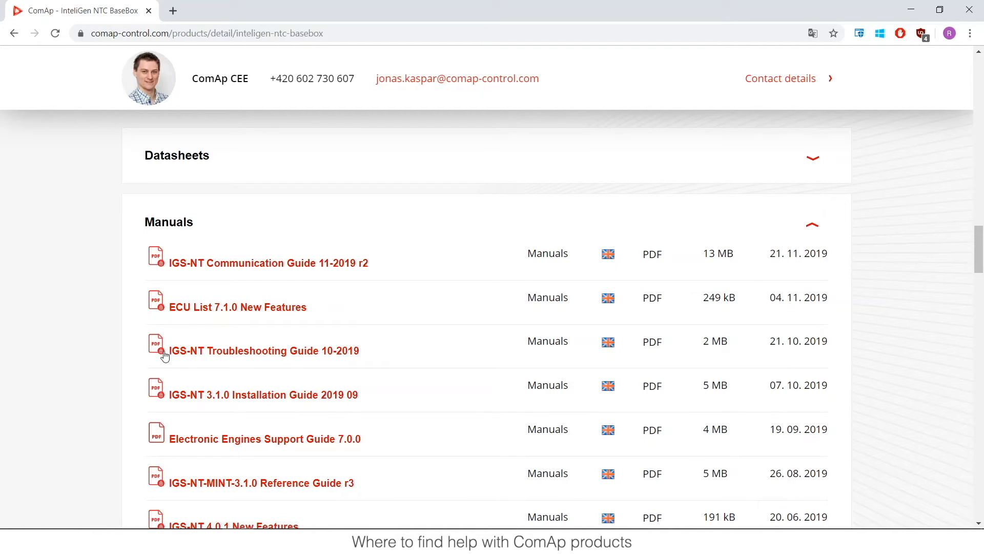
scroll("down", 3)
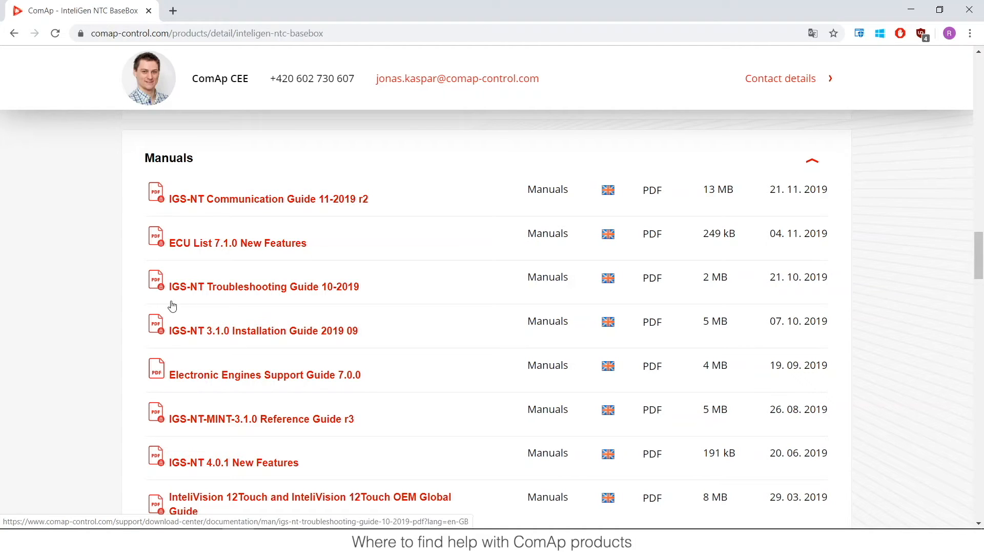
mouse_move(271, 339)
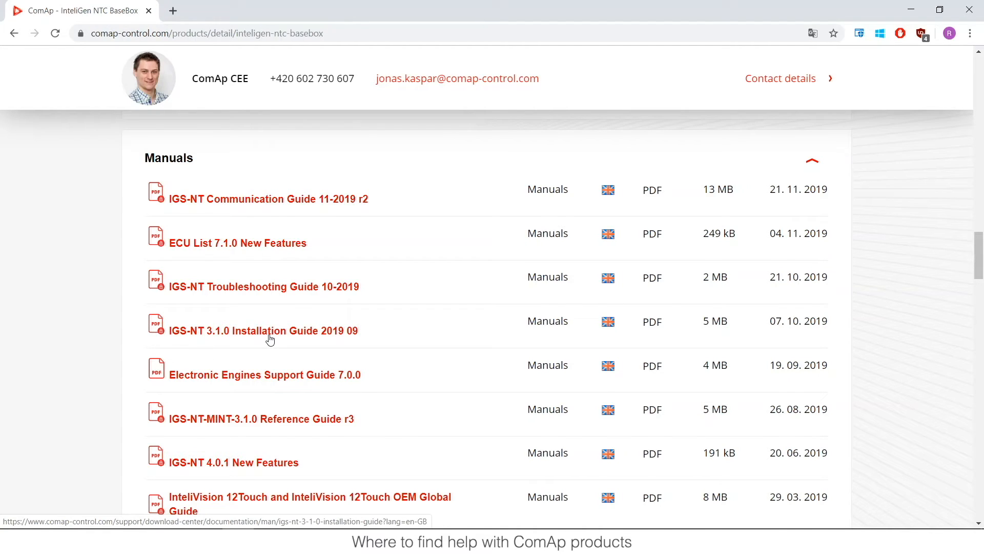
scroll("down", 3)
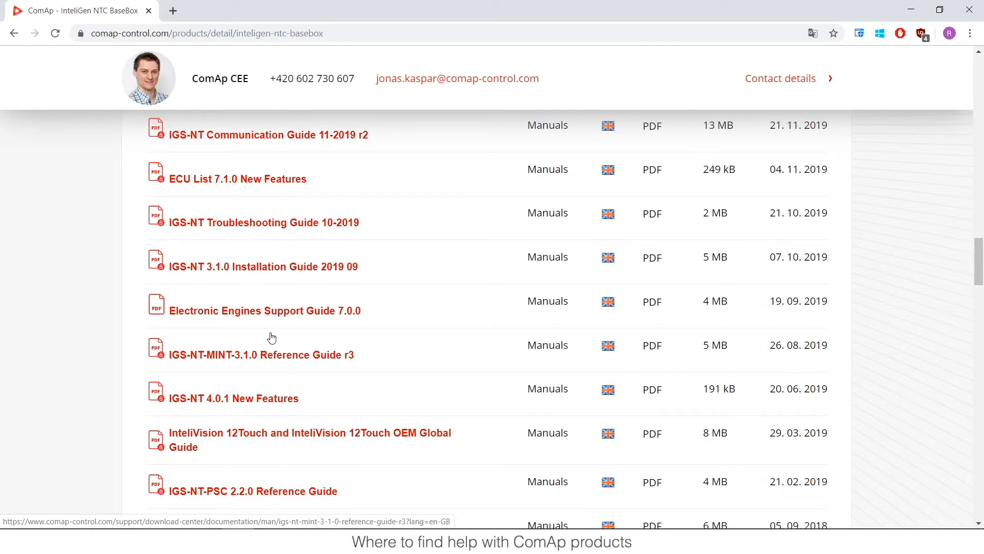
scroll("down", 3)
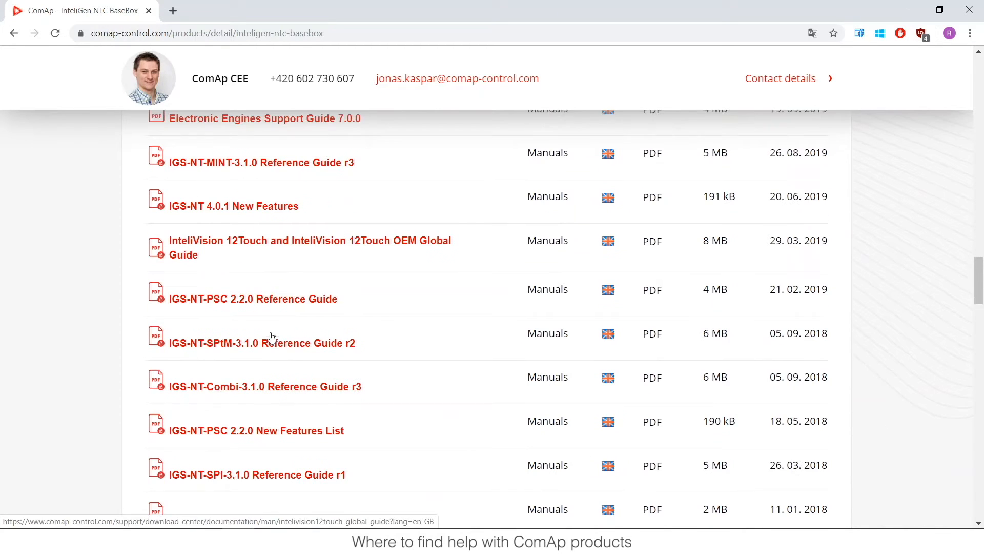
scroll("down", 3)
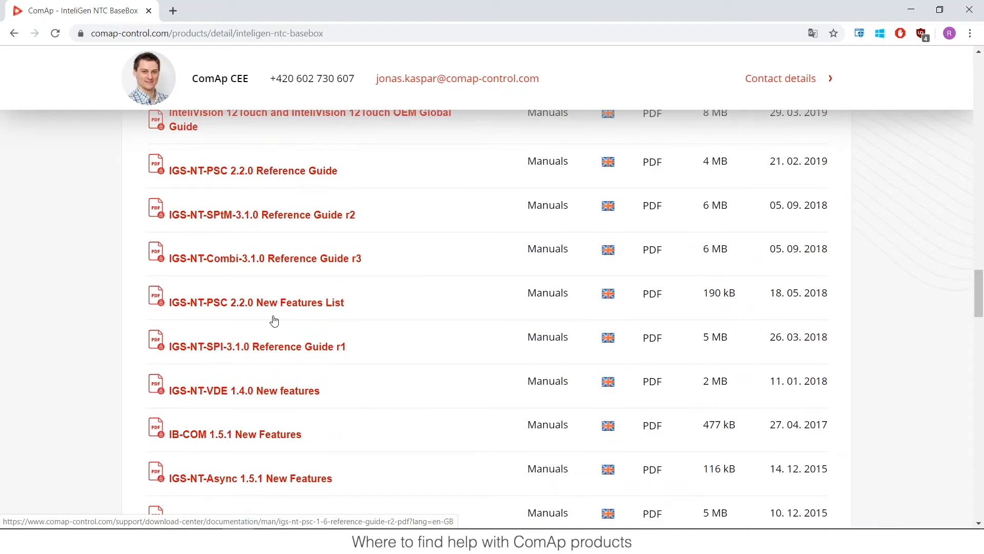
scroll("down", 3)
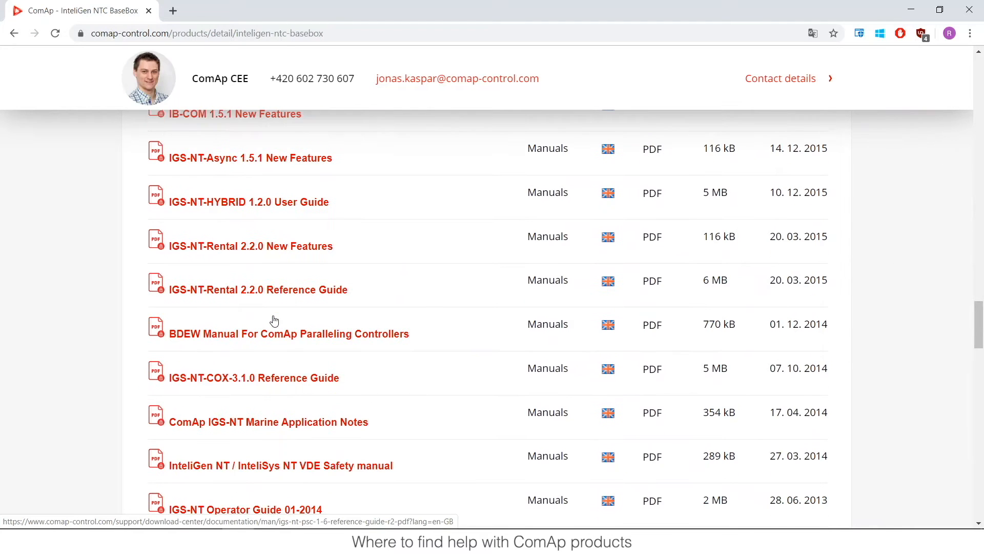
scroll("down", 3)
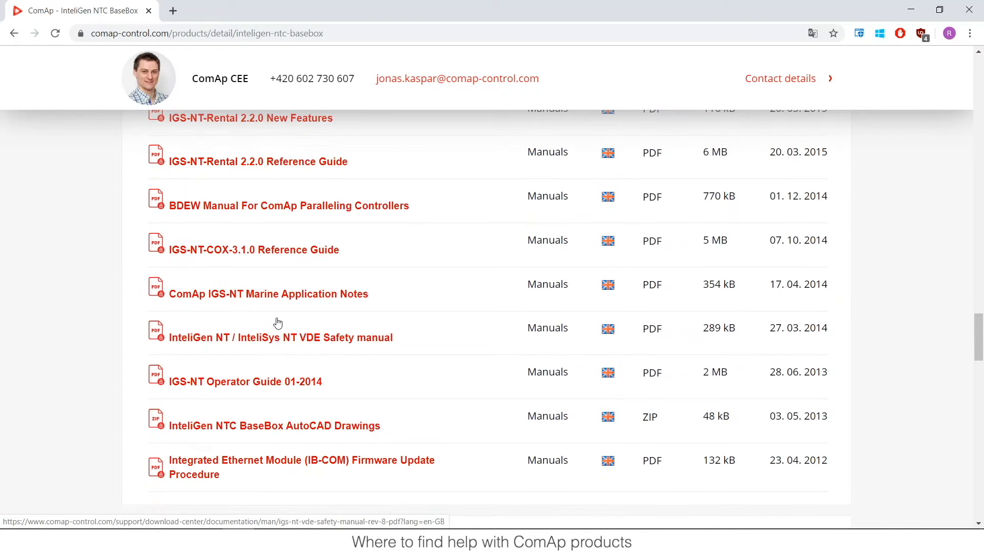
scroll("down", 3)
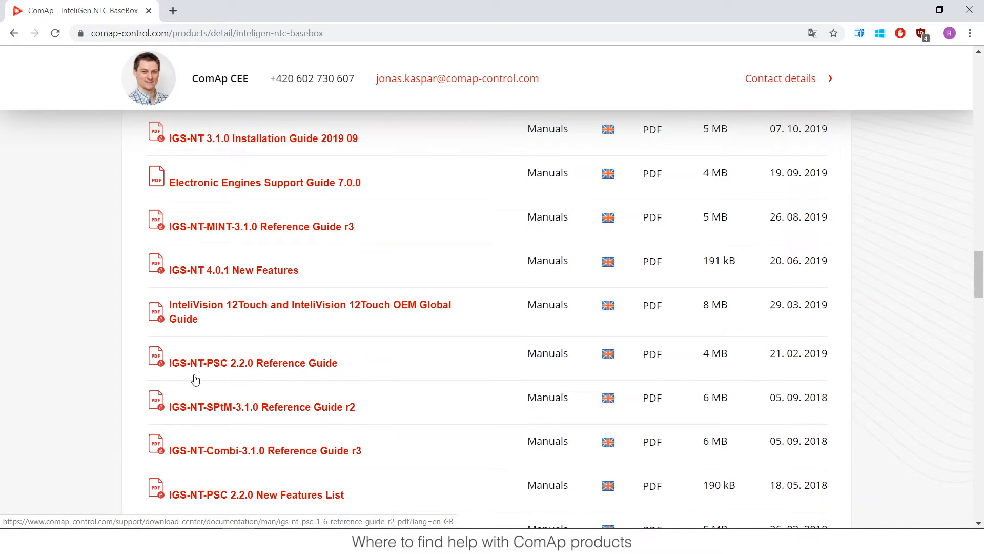
mouse_move(296, 392)
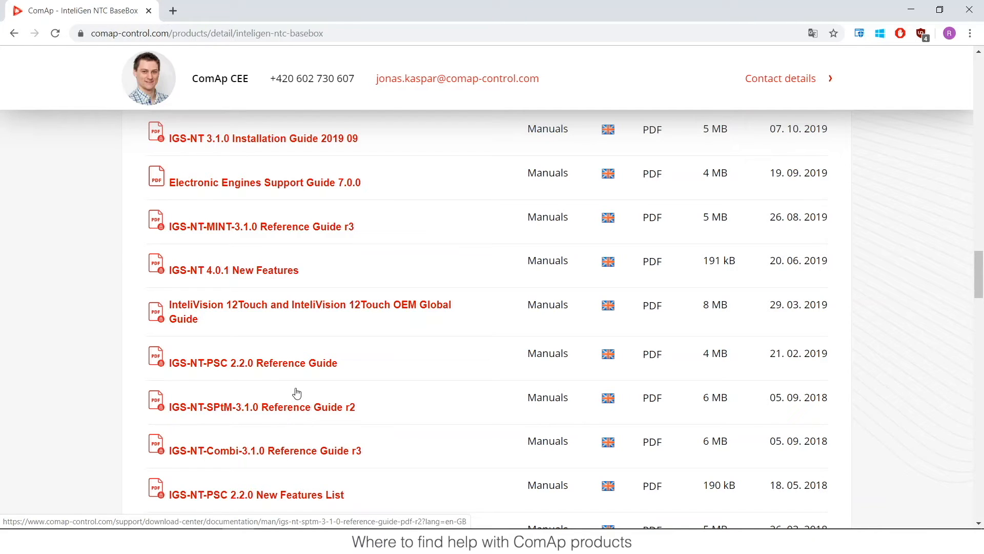
scroll("up", 3)
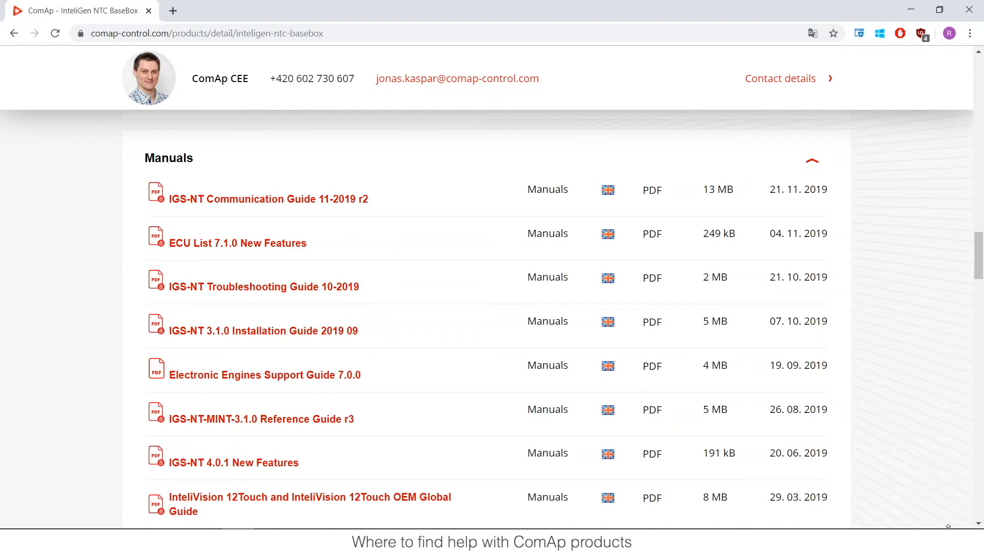
mouse_move(429, 282)
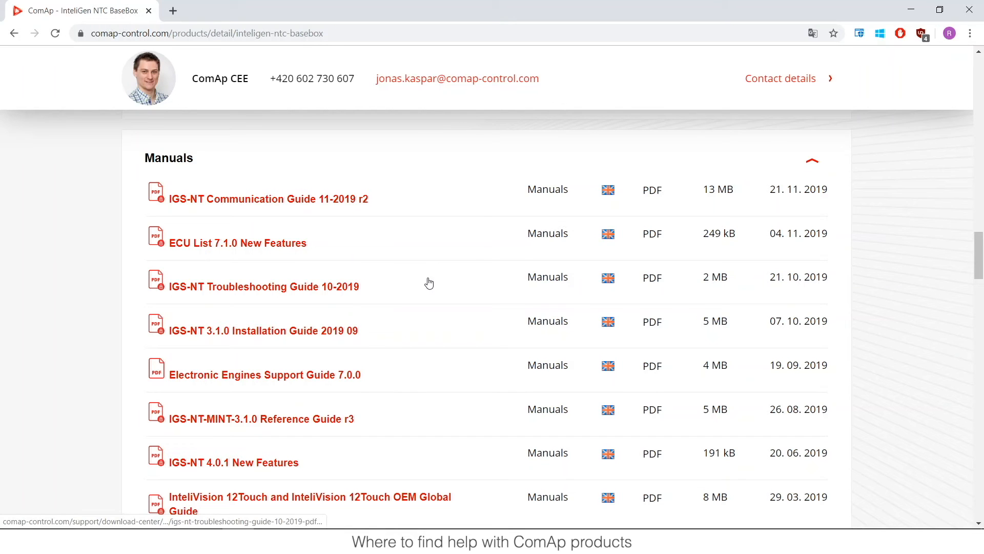
mouse_move(296, 204)
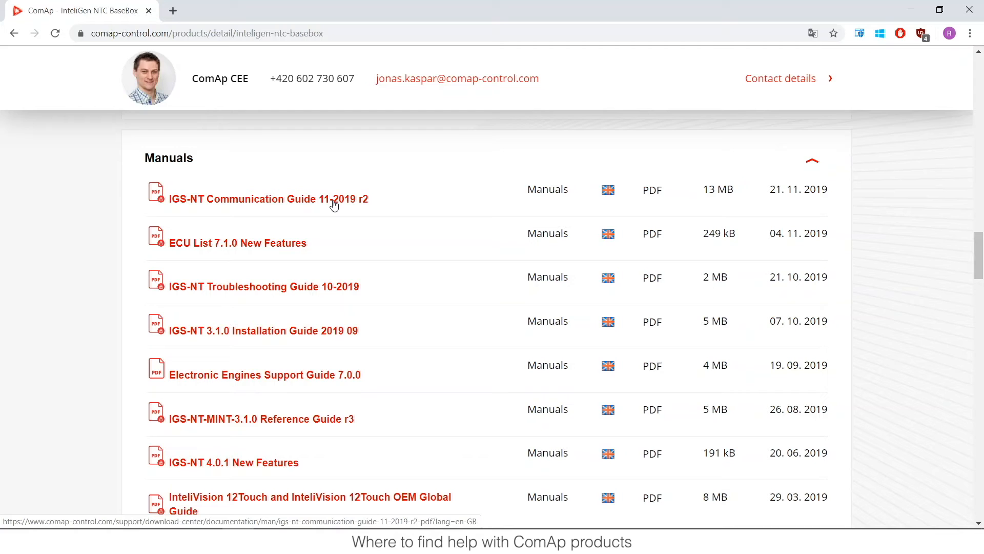
mouse_move(337, 279)
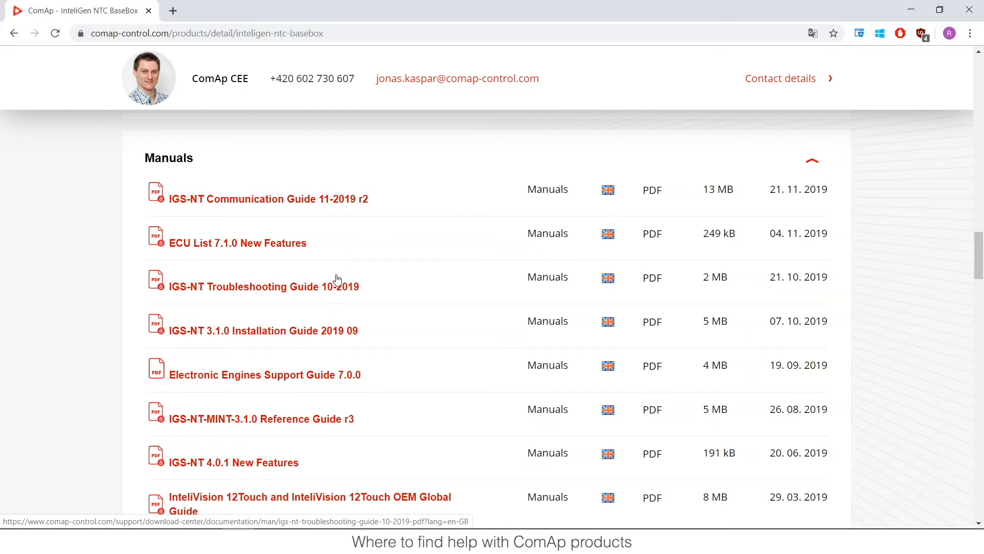
mouse_move(334, 287)
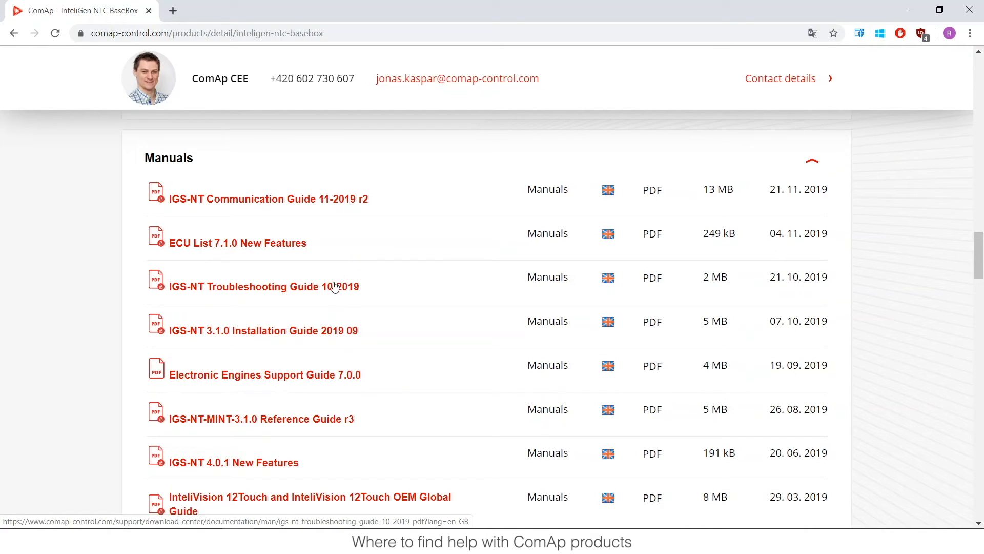
mouse_move(360, 312)
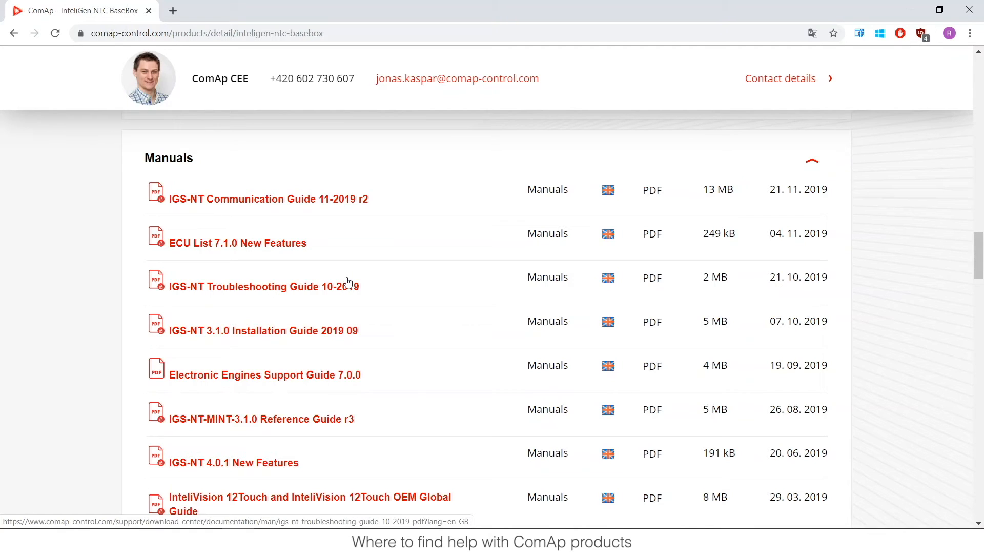
mouse_move(280, 479)
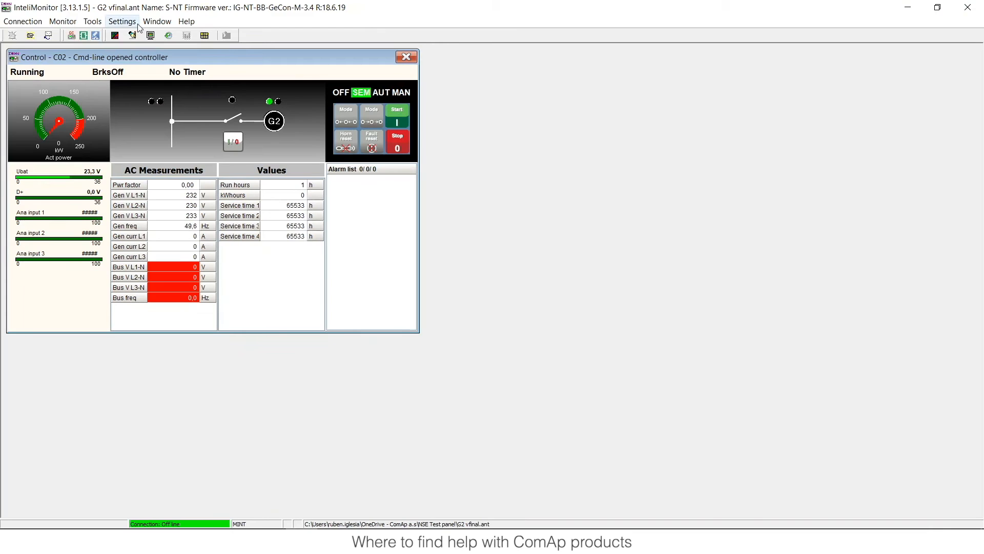
mouse_move(132, 35)
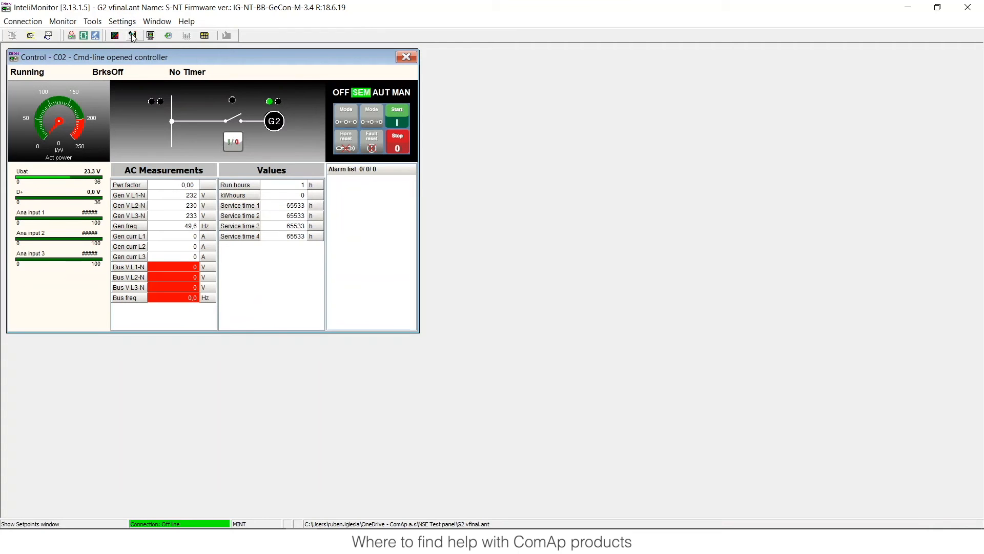
Step: Read F1 help for #SysLdCtrl PtM and Contr. address, then close the Setpoints window
left_click(130, 36)
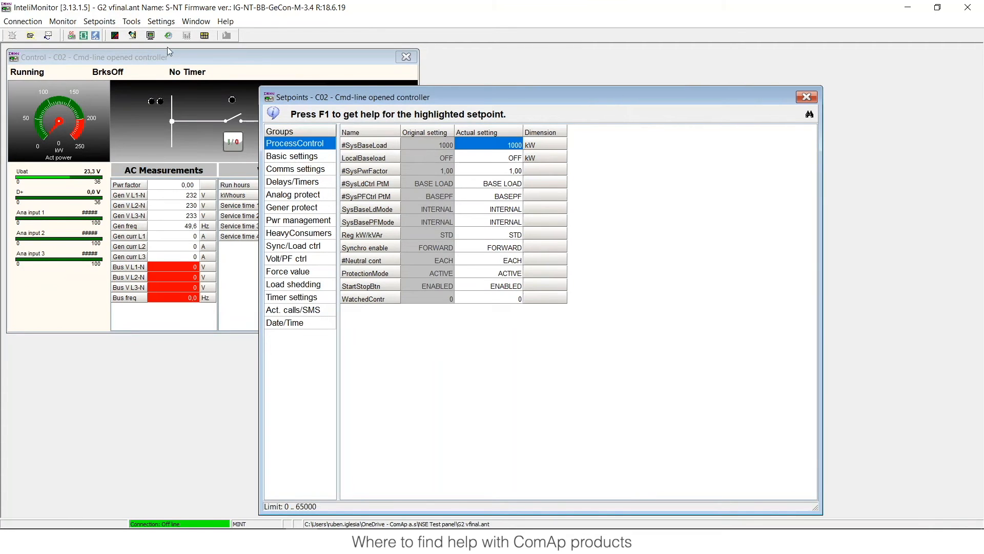
left_click(502, 183)
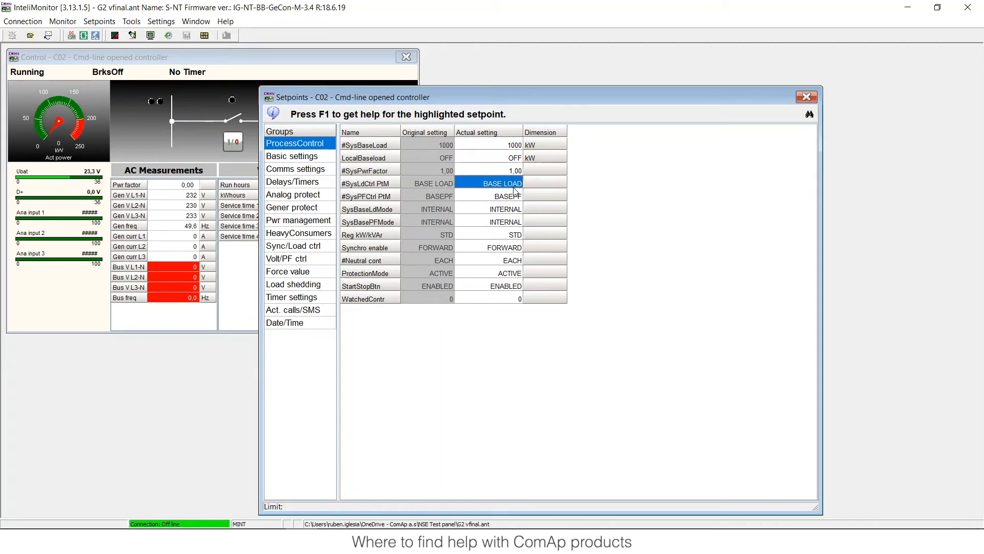
mouse_move(541, 212)
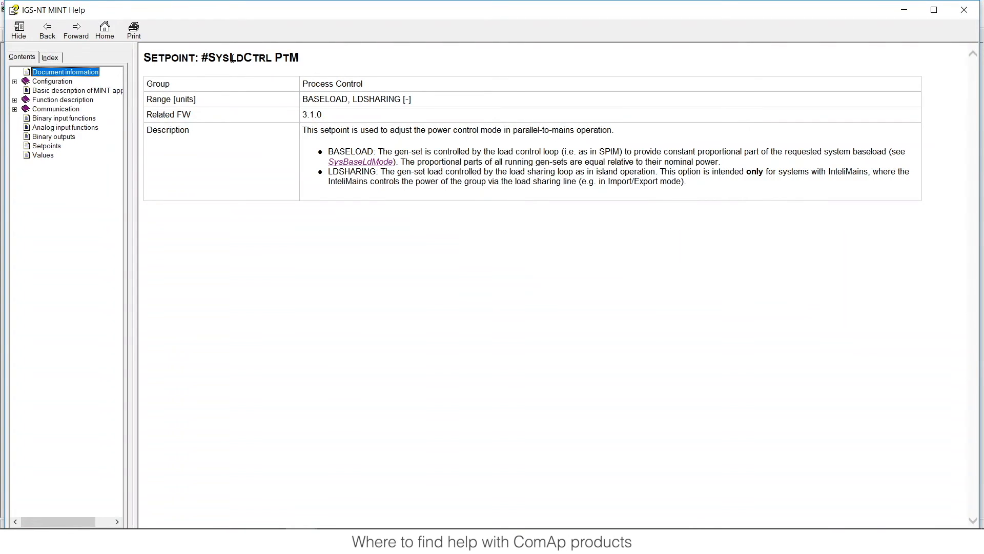
mouse_move(818, 52)
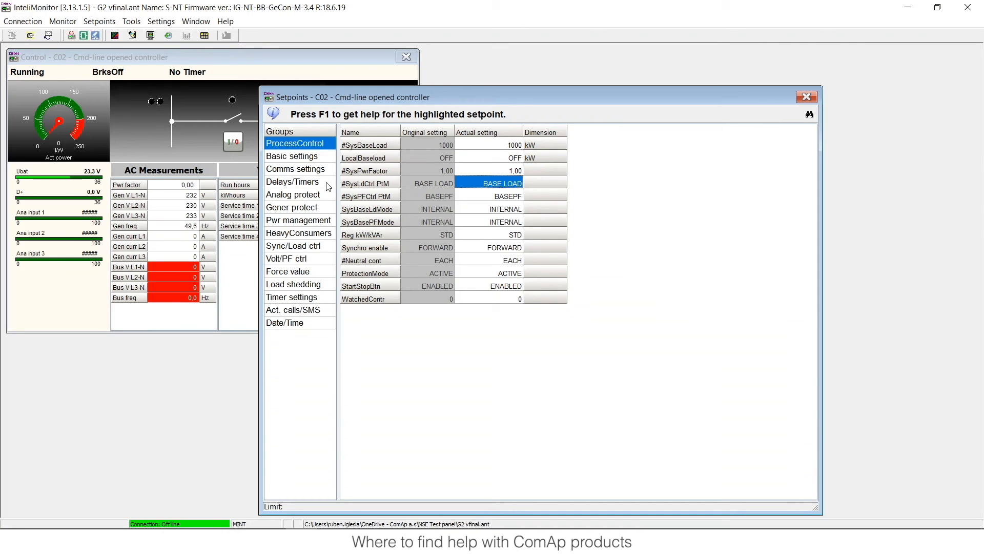
left_click(293, 168)
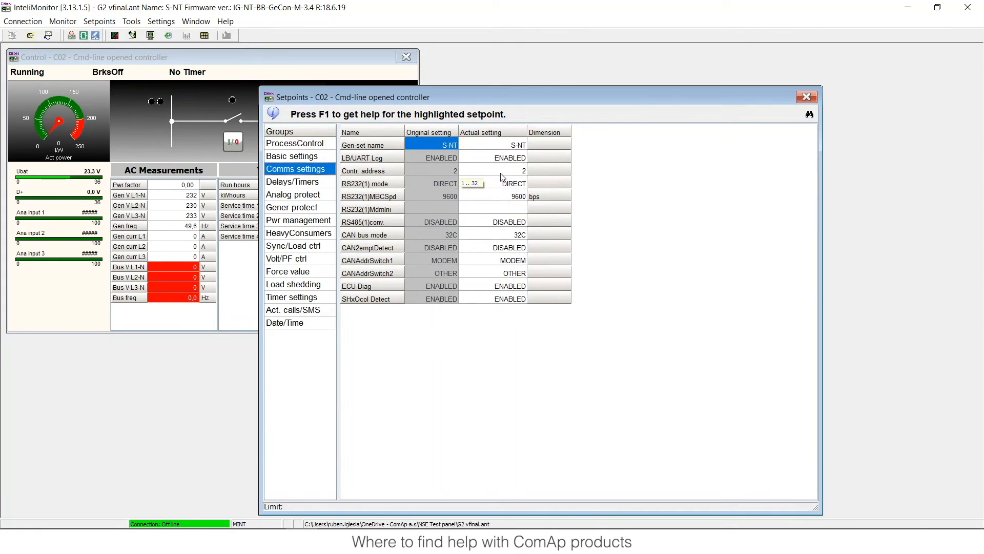
key("F1")
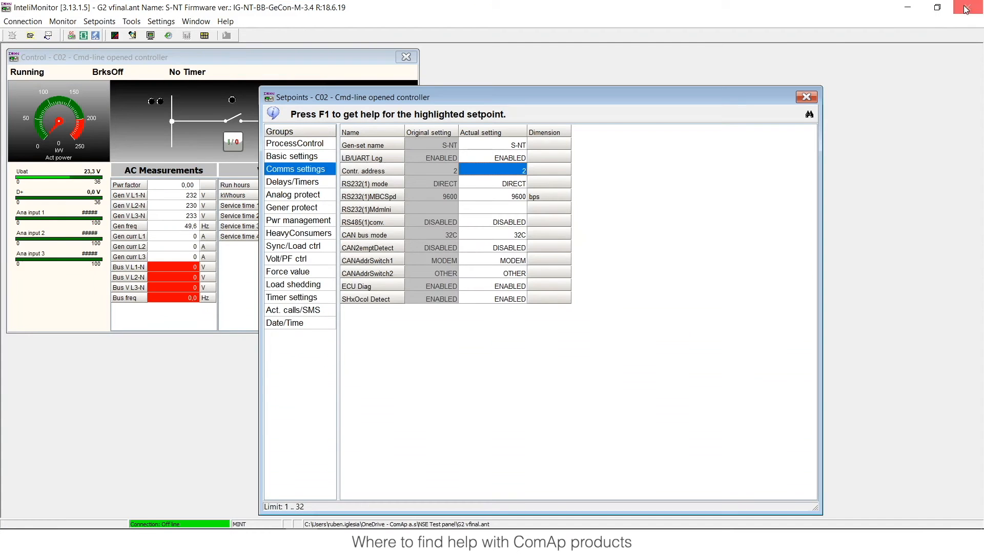
mouse_move(807, 97)
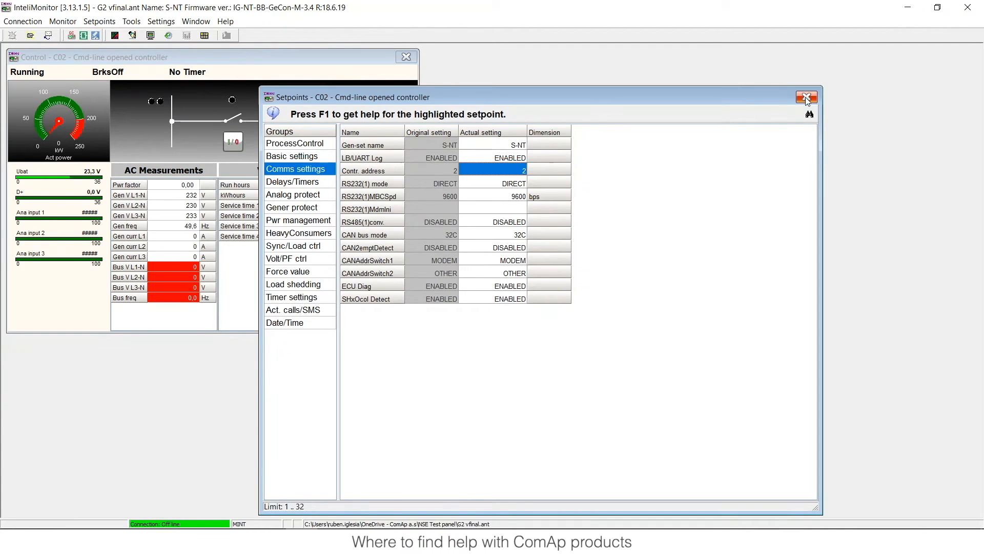
left_click(807, 97)
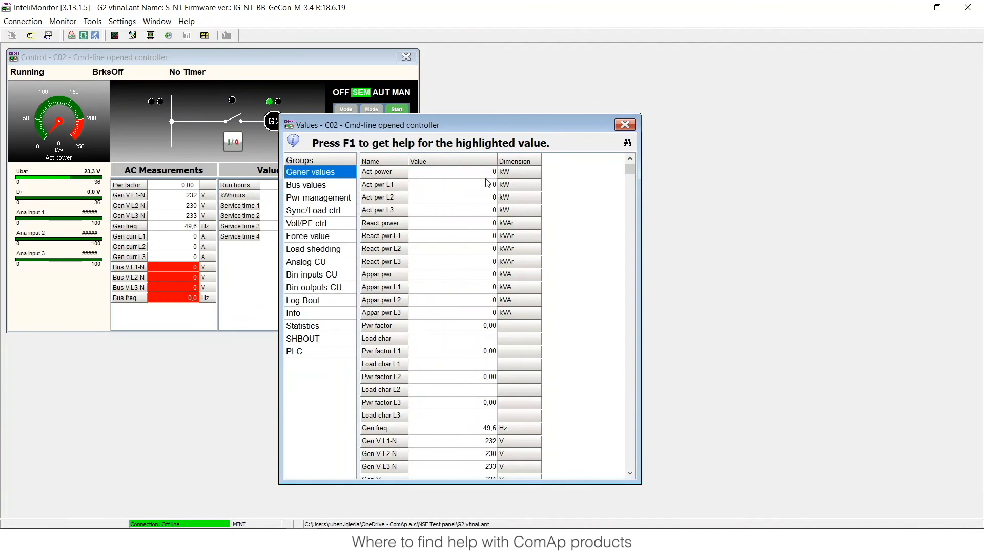
key("F1")
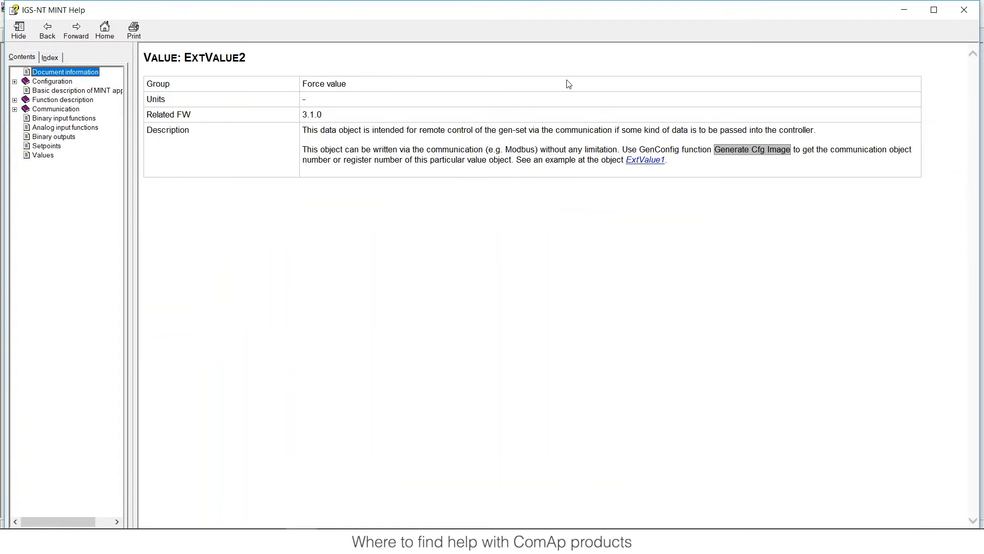
mouse_move(960, 12)
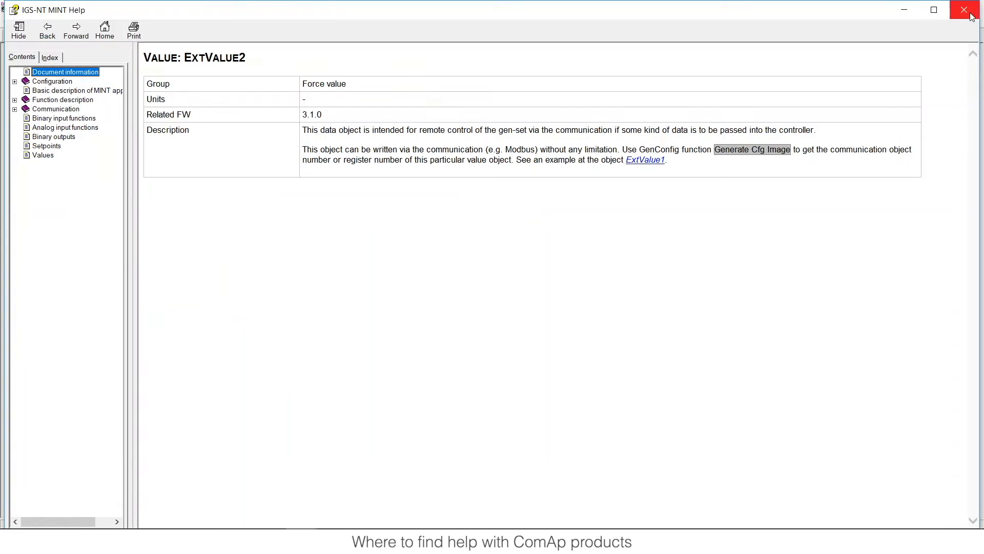
left_click(962, 9)
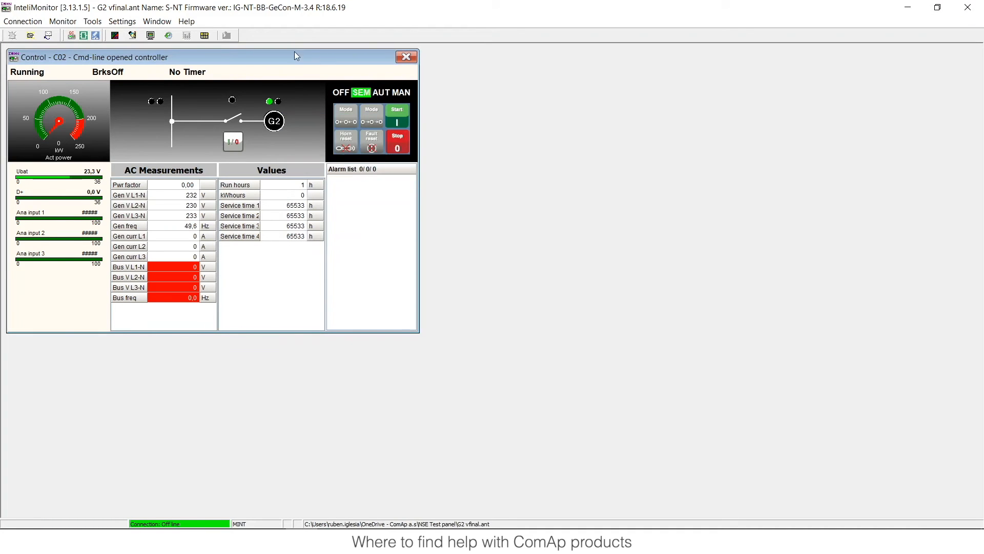
mouse_move(130, 35)
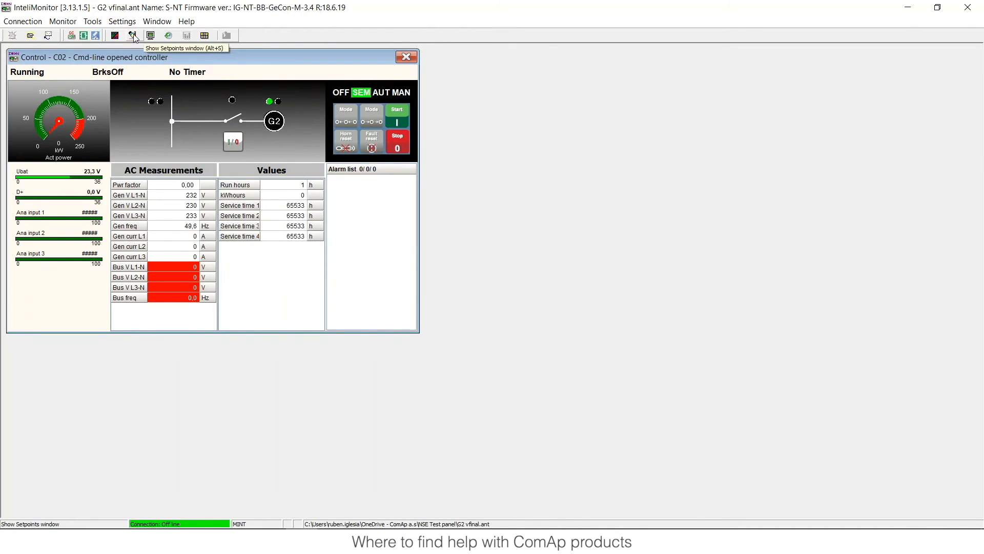
Step: Read F1 help for the Sync/Load ctrl Freq gain setpoint and its regulation loops overview
left_click(131, 35)
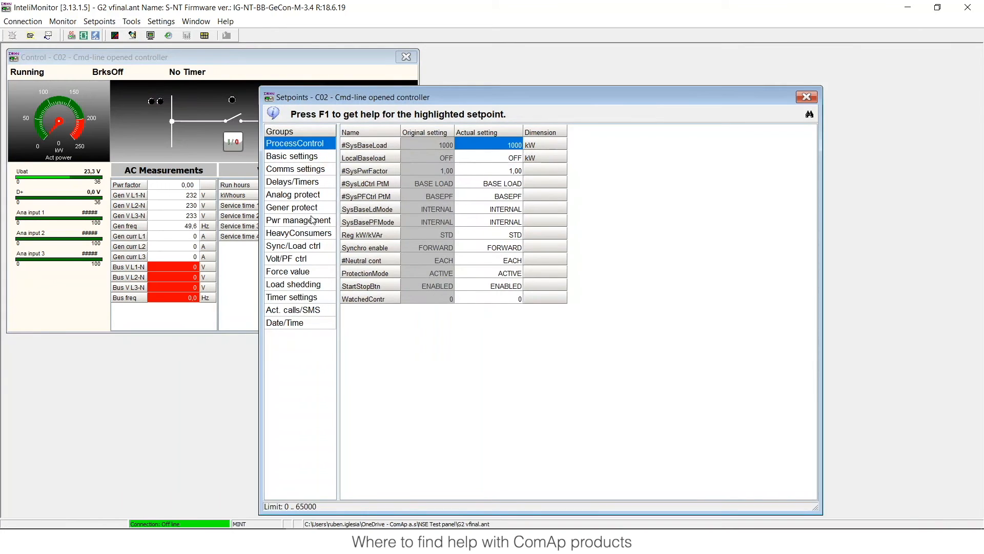
left_click(293, 246)
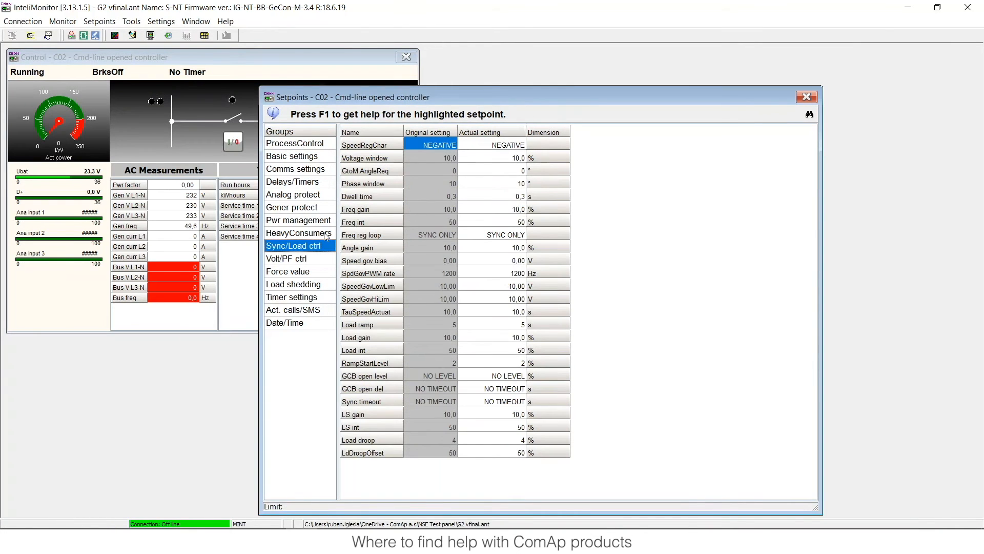
left_click(492, 208)
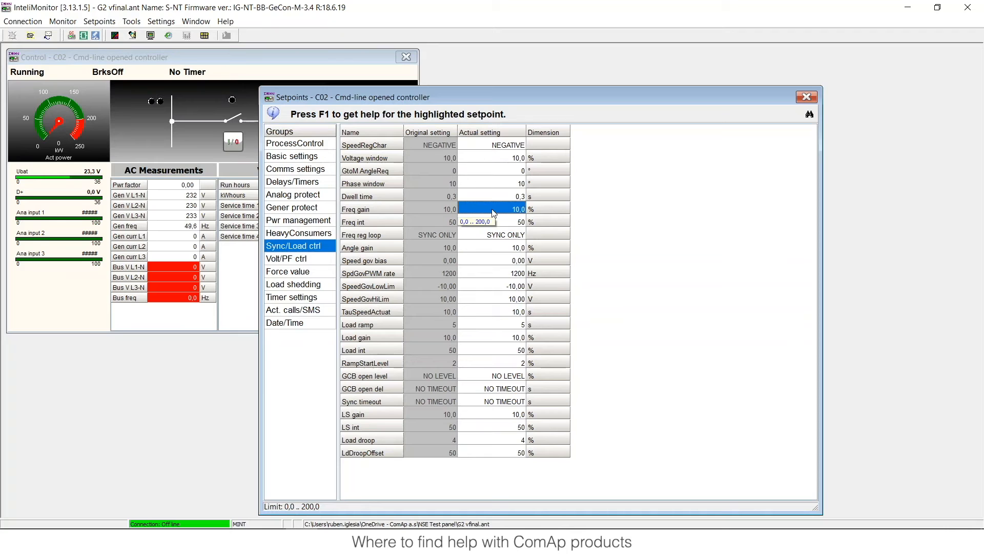
key("f1")
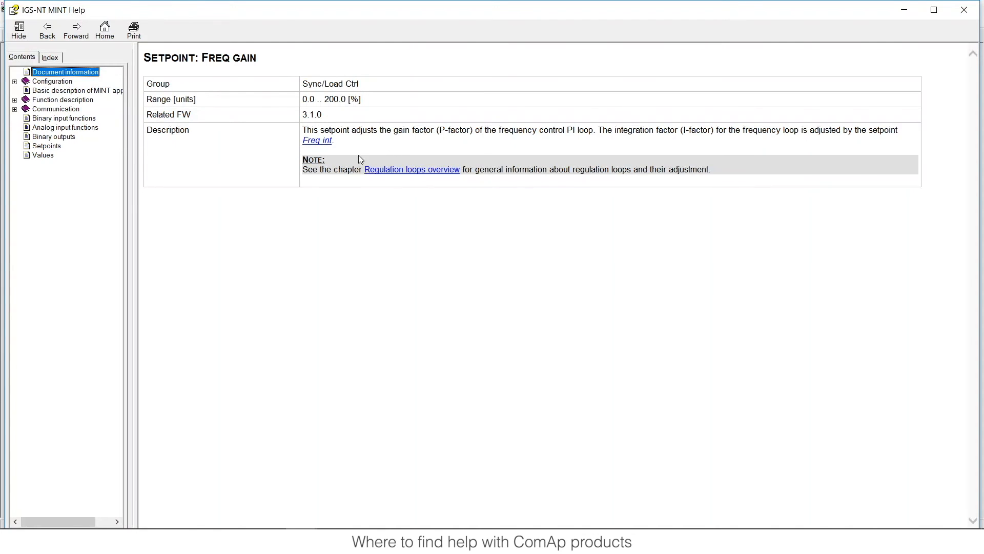
mouse_move(430, 174)
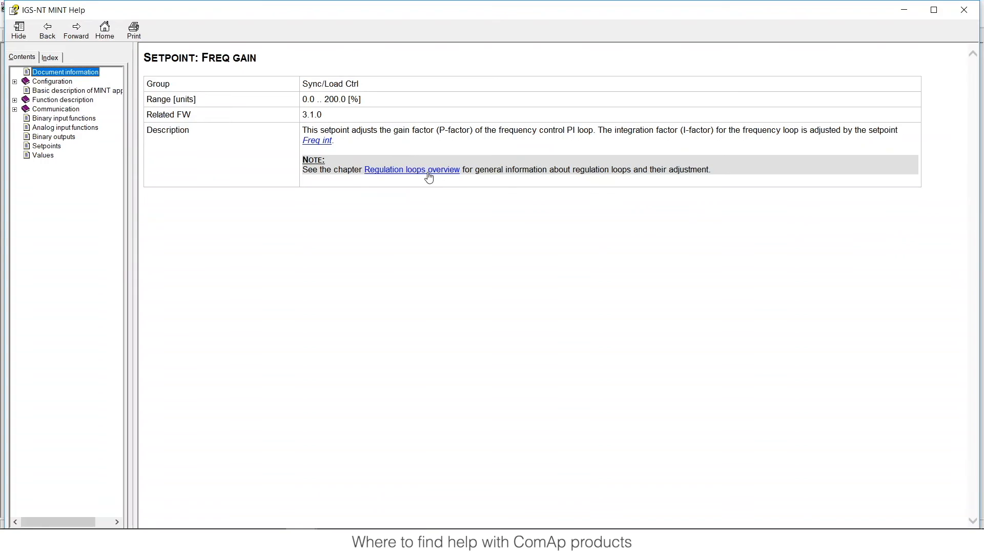
left_click(411, 169)
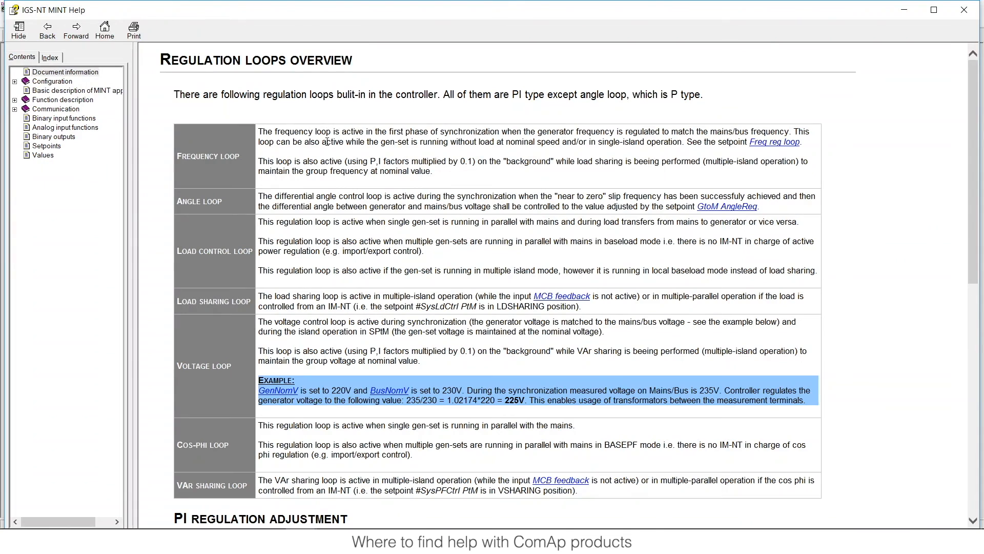
mouse_move(308, 131)
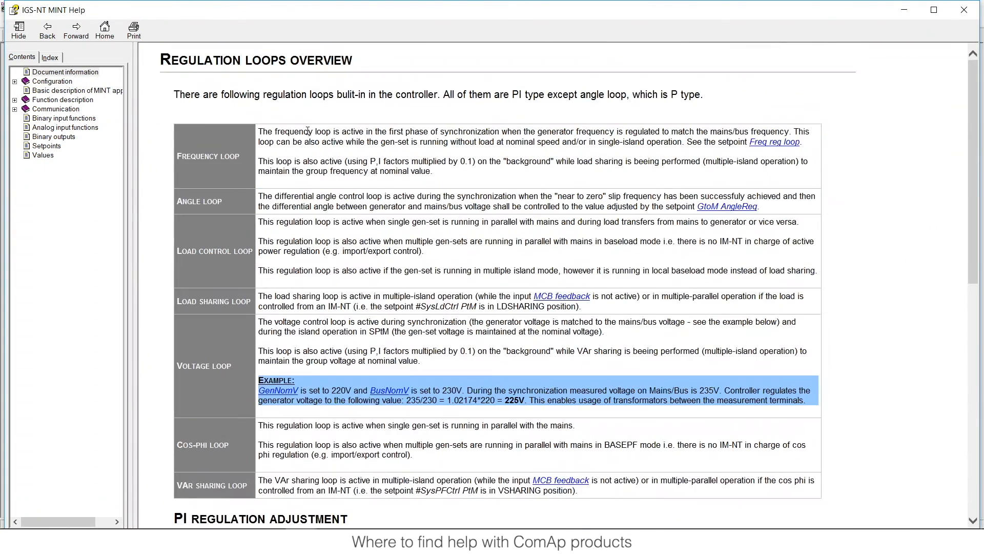
mouse_move(965, 10)
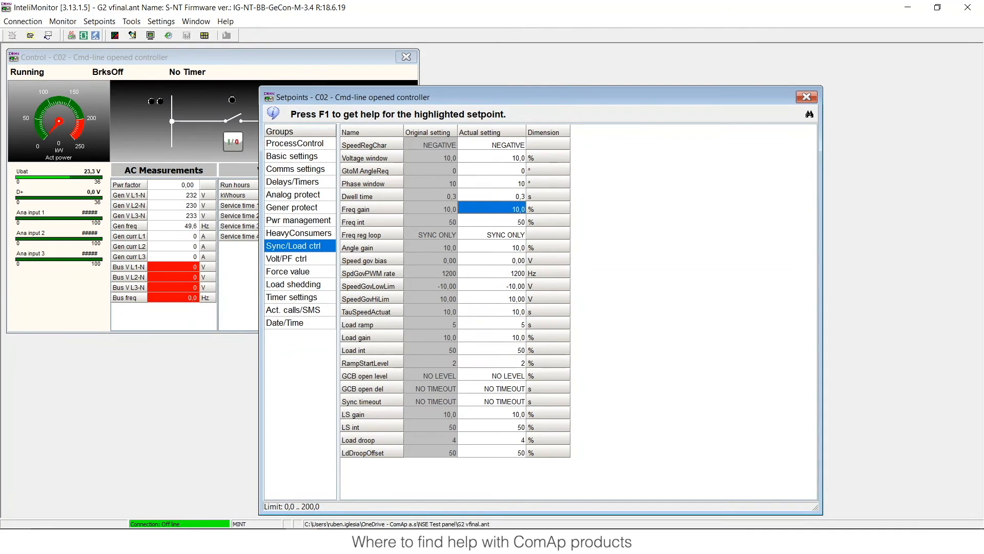
type("genConfig")
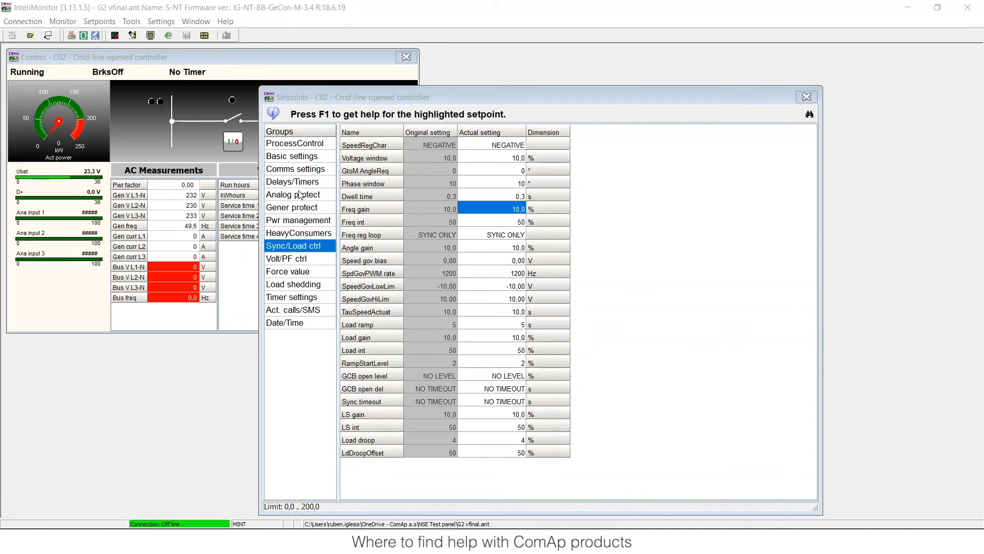
mouse_move(369, 205)
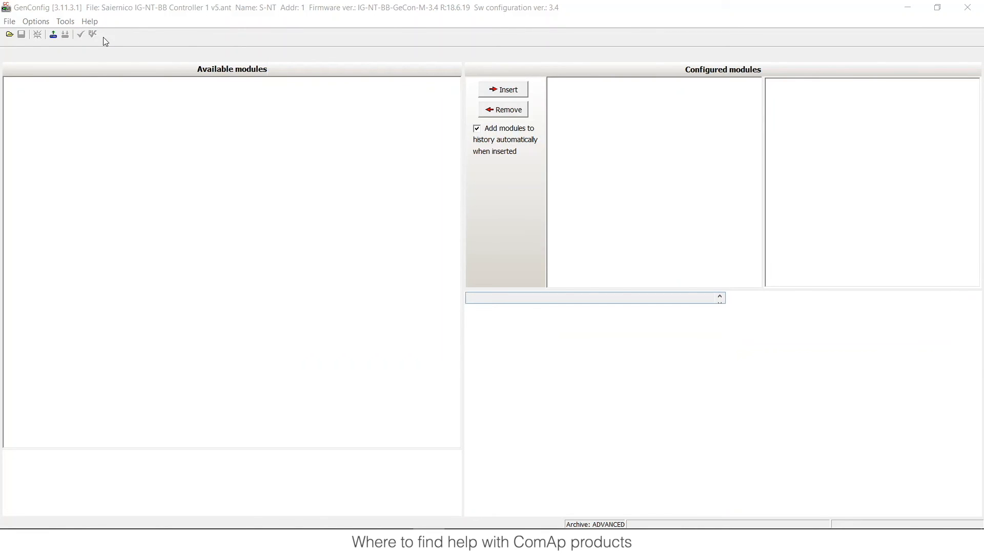
Step: View the loaded configuration's Setpoints, then switch to the PLC Editor
left_click(74, 53)
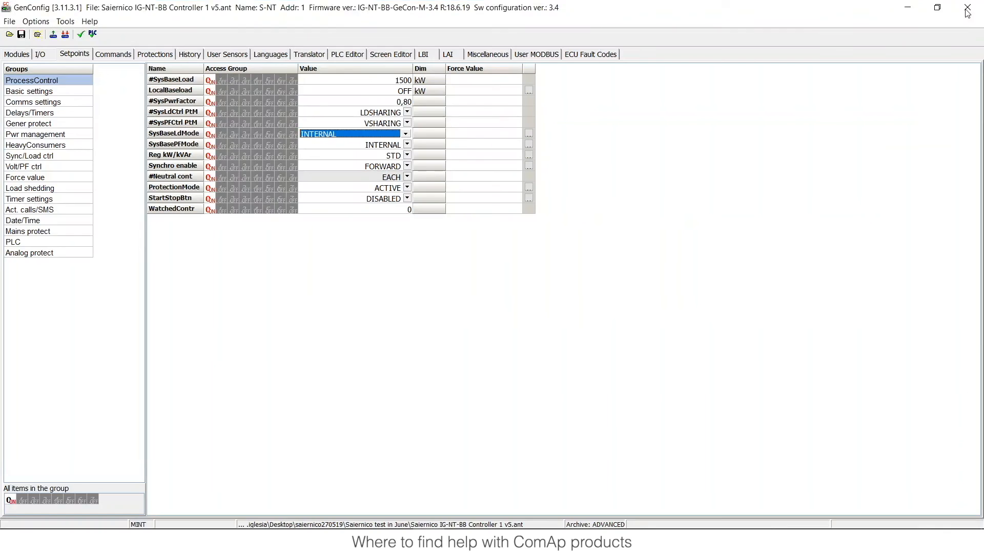
left_click(347, 54)
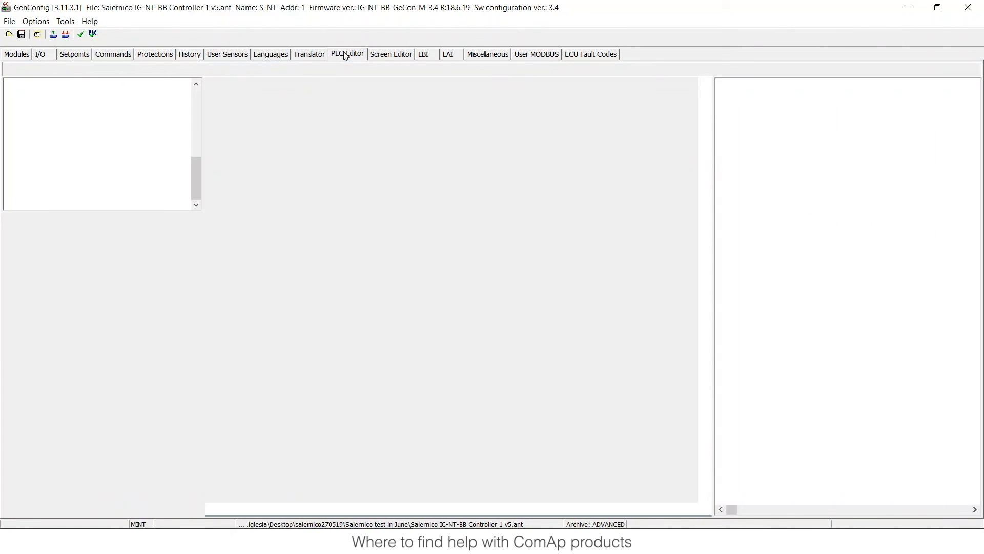
Step: Select the AND/OR block in the PLC Editor to bring up its help page
left_click(347, 54)
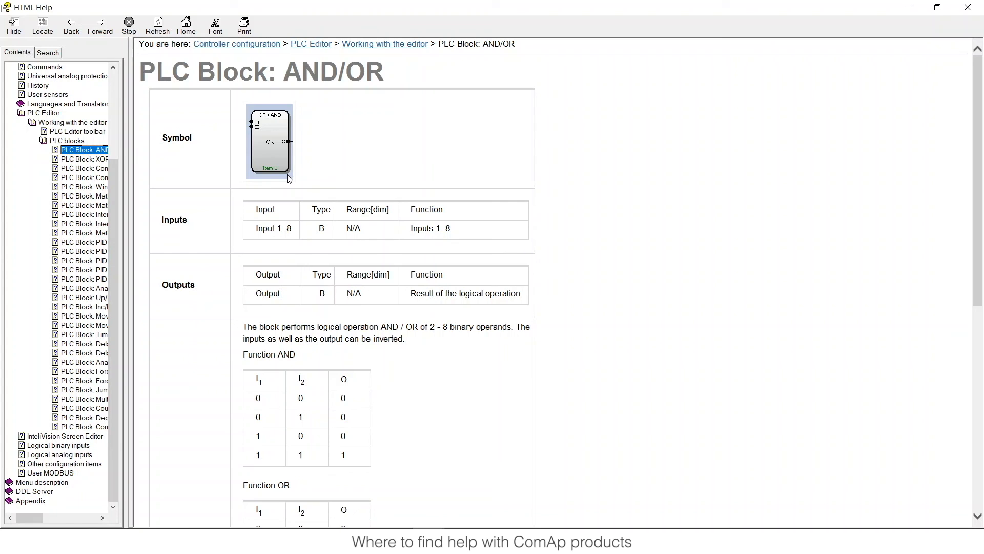
mouse_move(300, 175)
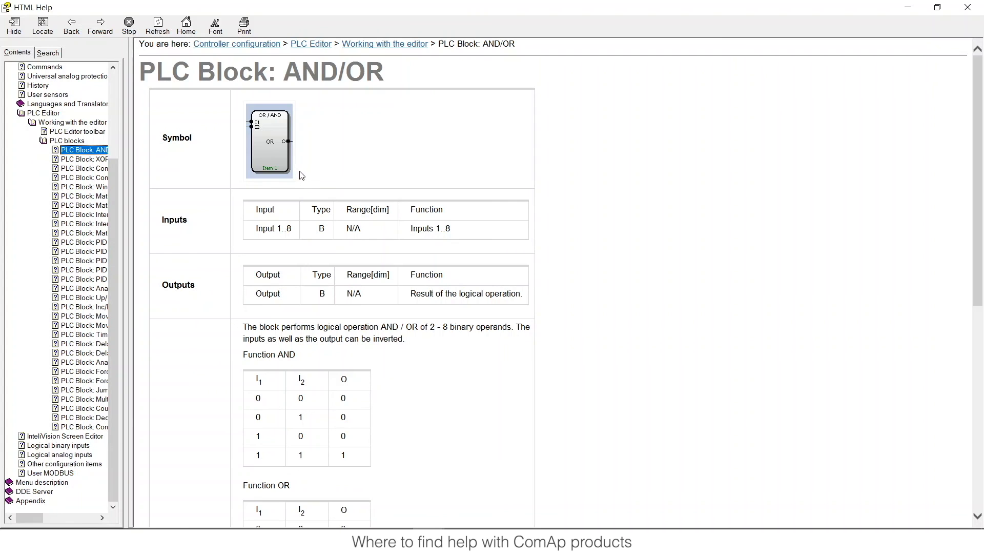